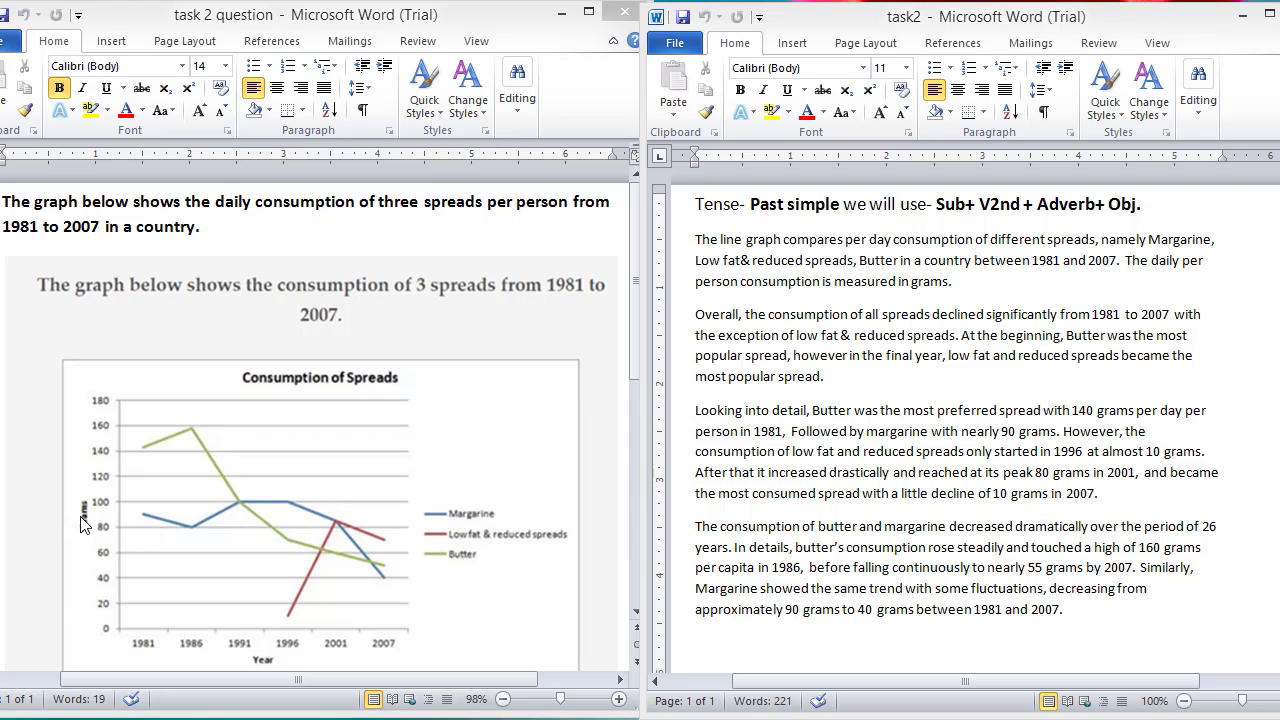
mouse_move(764, 368)
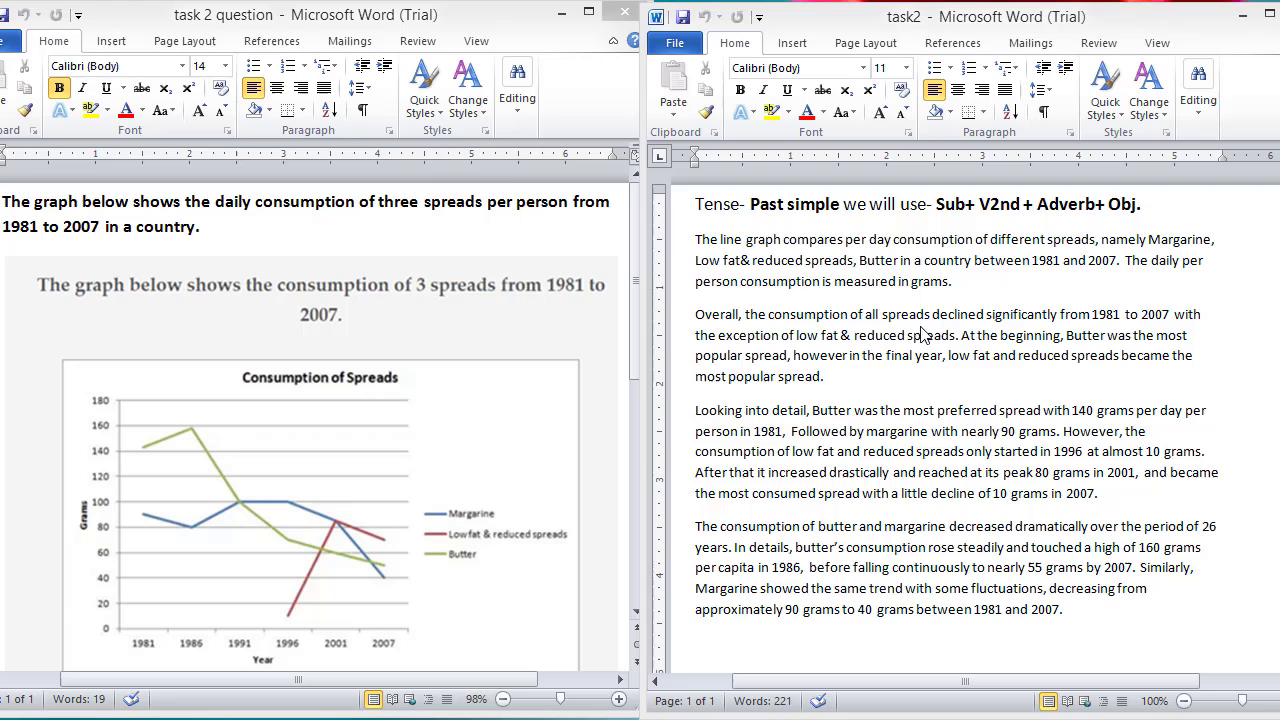
mouse_move(1106, 320)
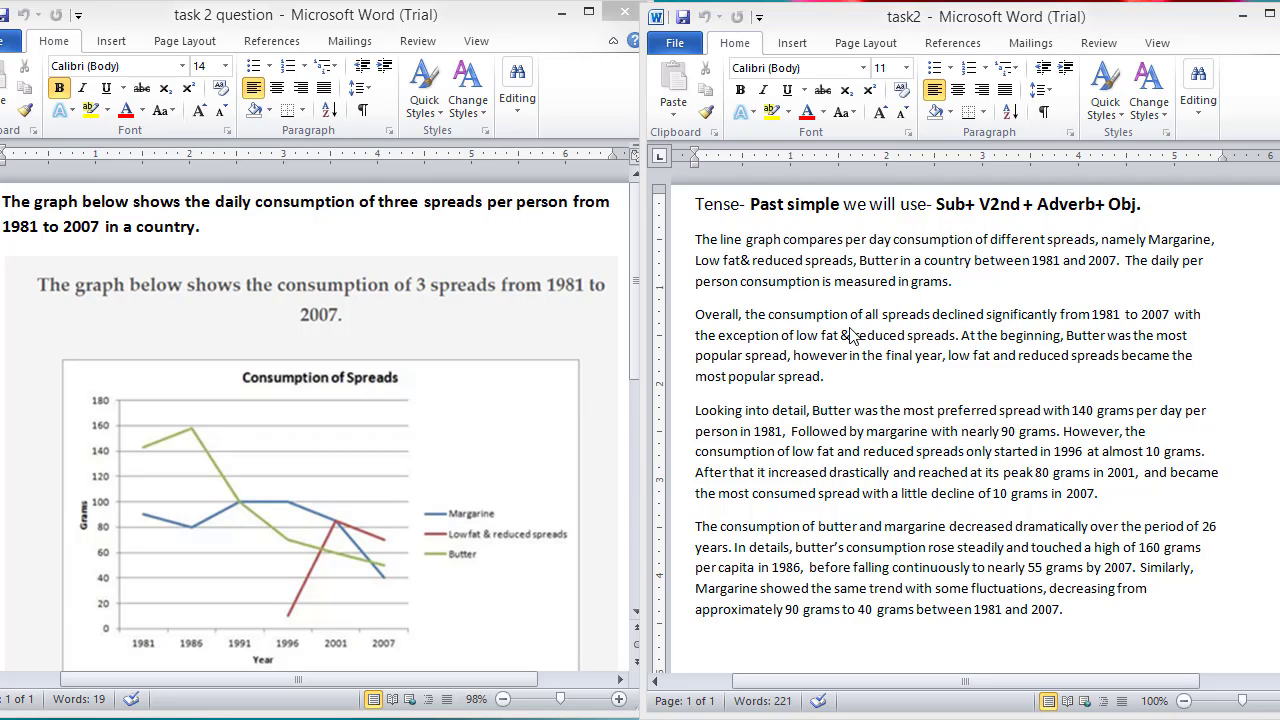
mouse_move(930, 384)
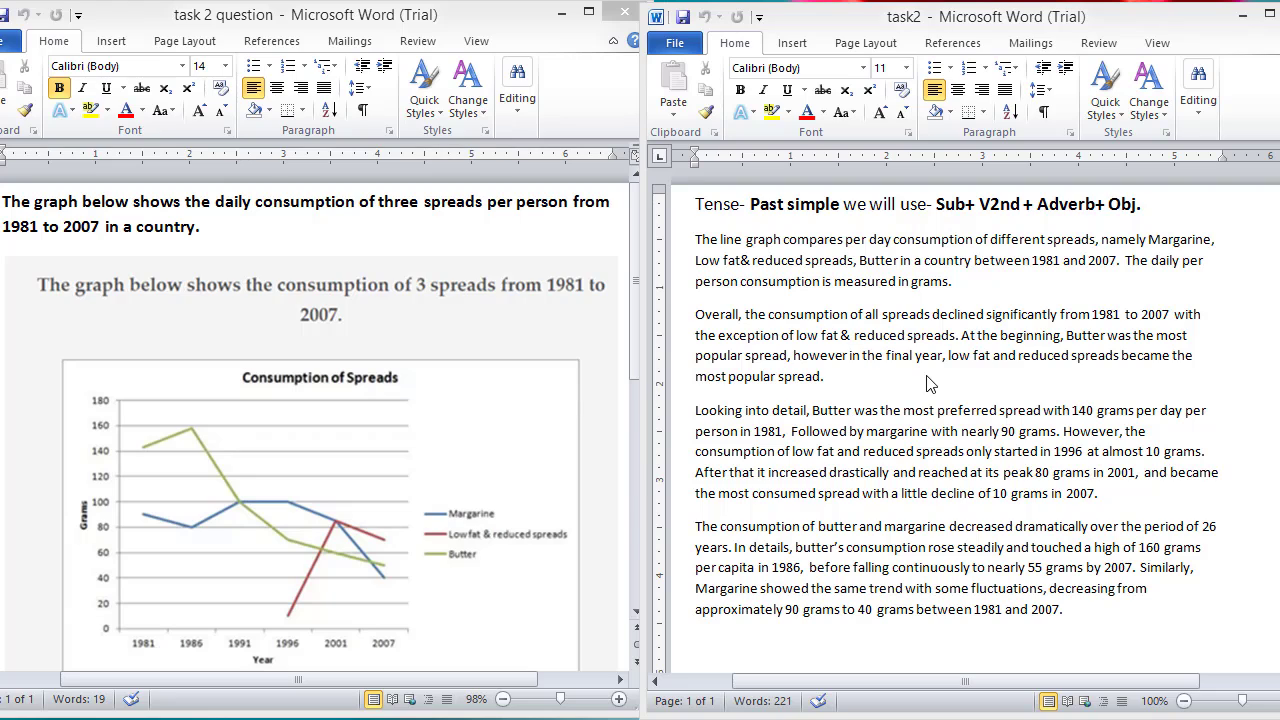
mouse_move(256, 464)
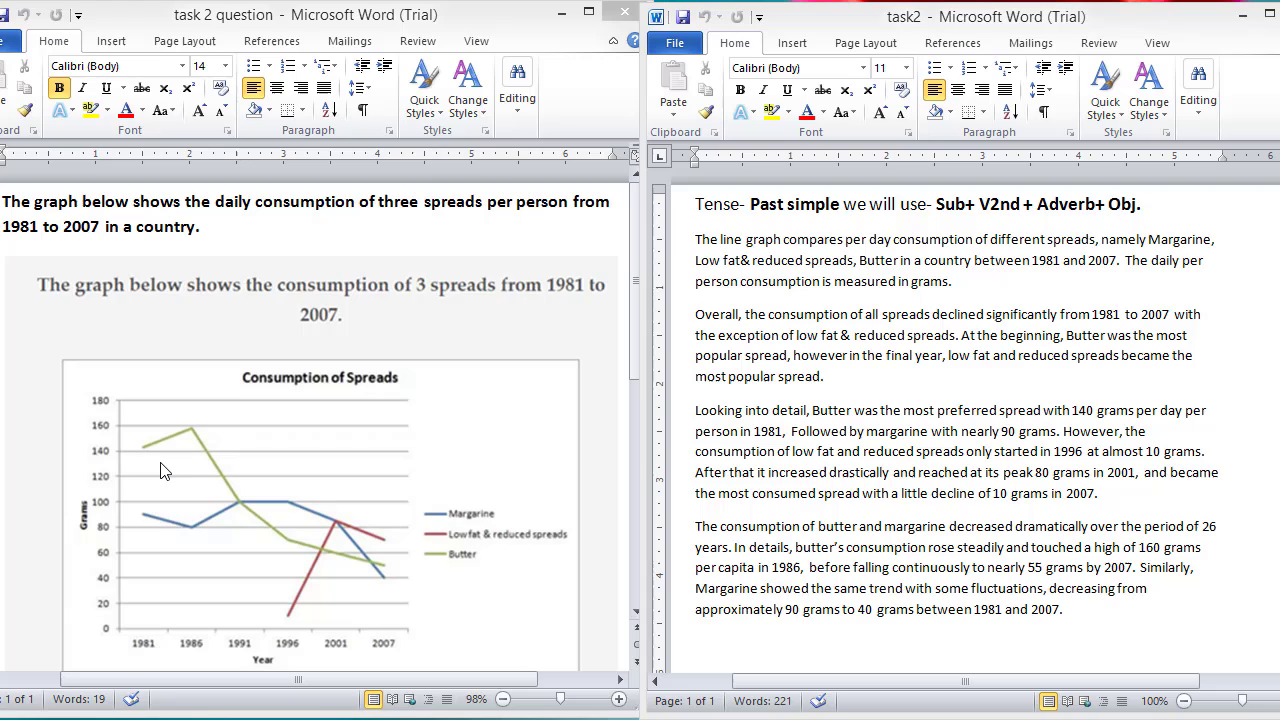
mouse_move(144, 470)
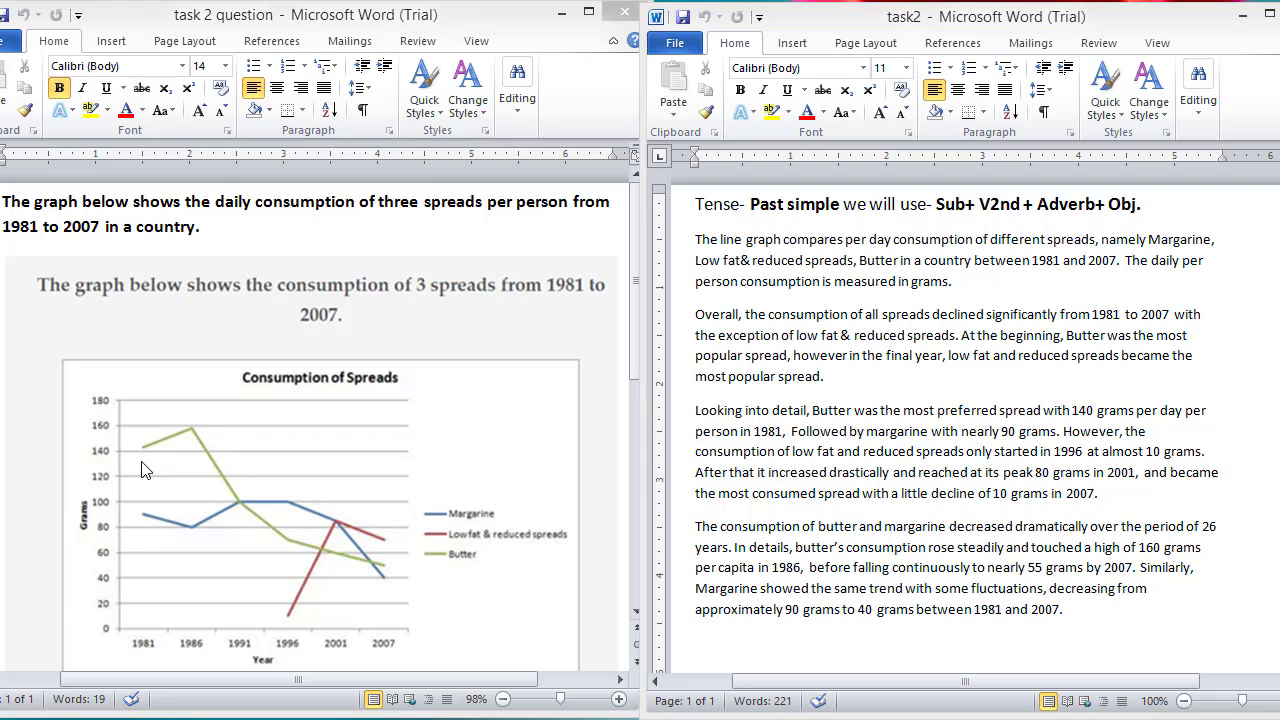
mouse_move(164, 504)
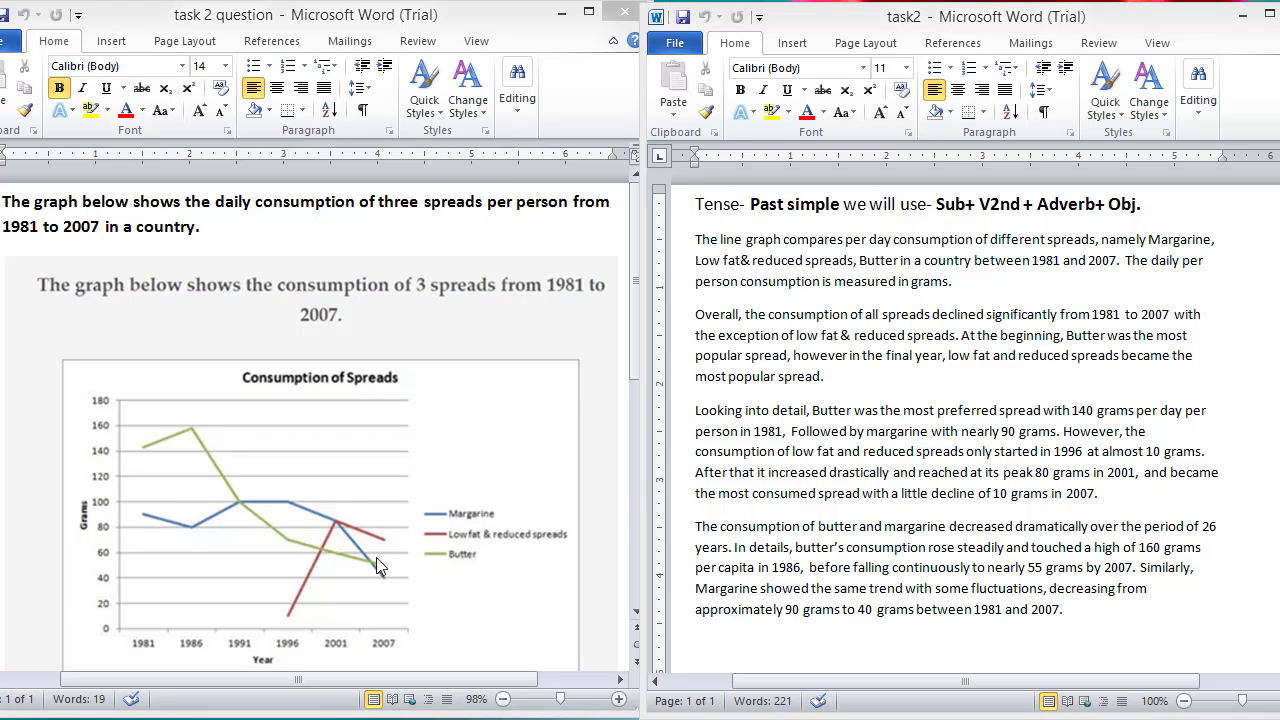
mouse_move(452, 544)
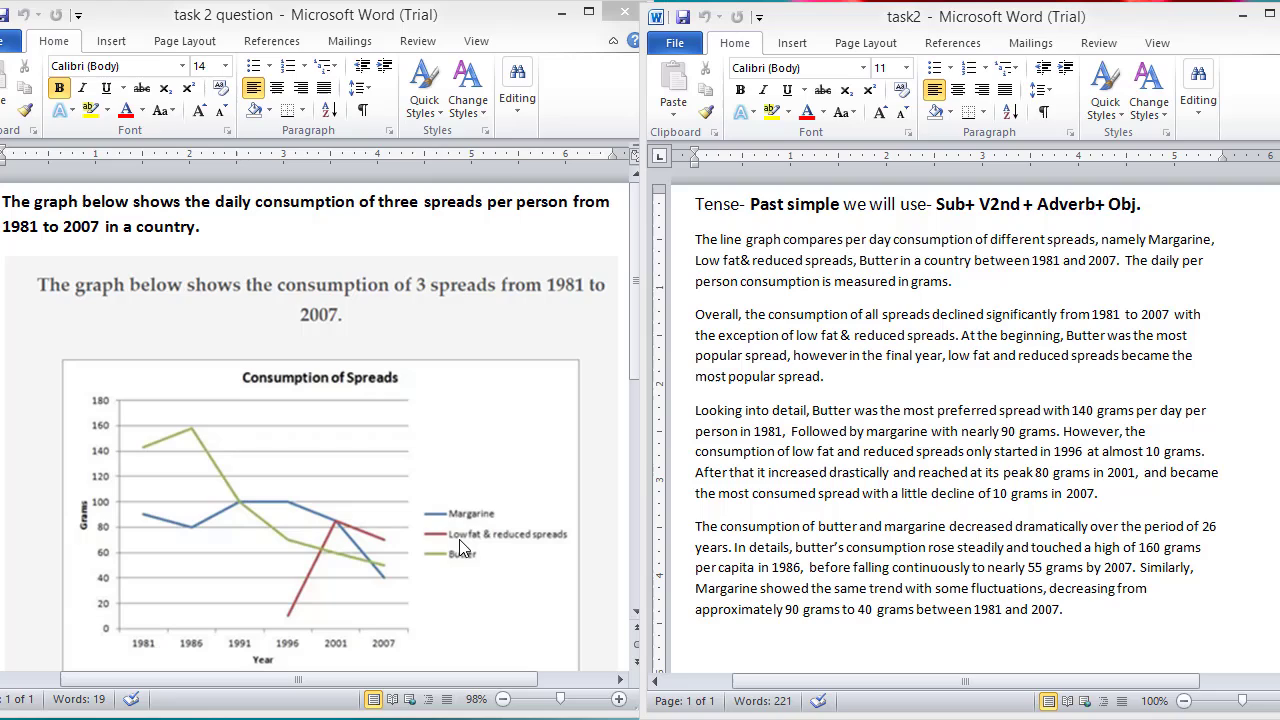
mouse_move(318, 624)
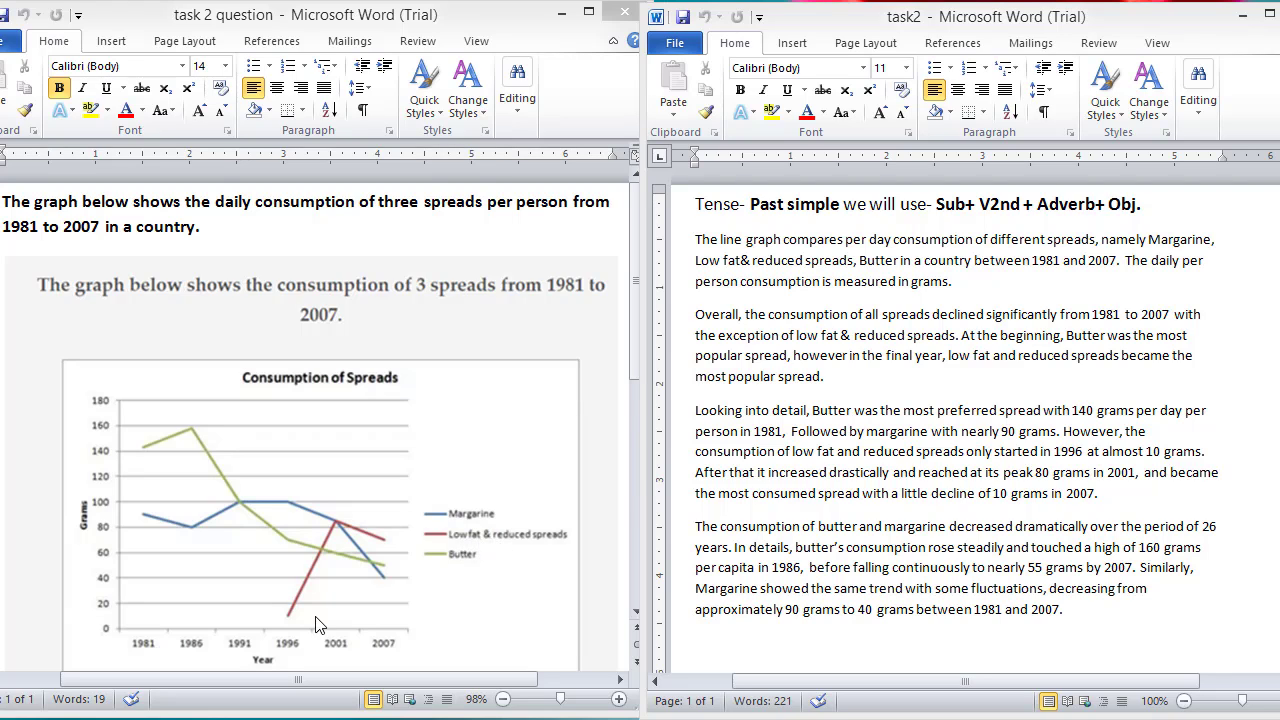
mouse_move(378, 524)
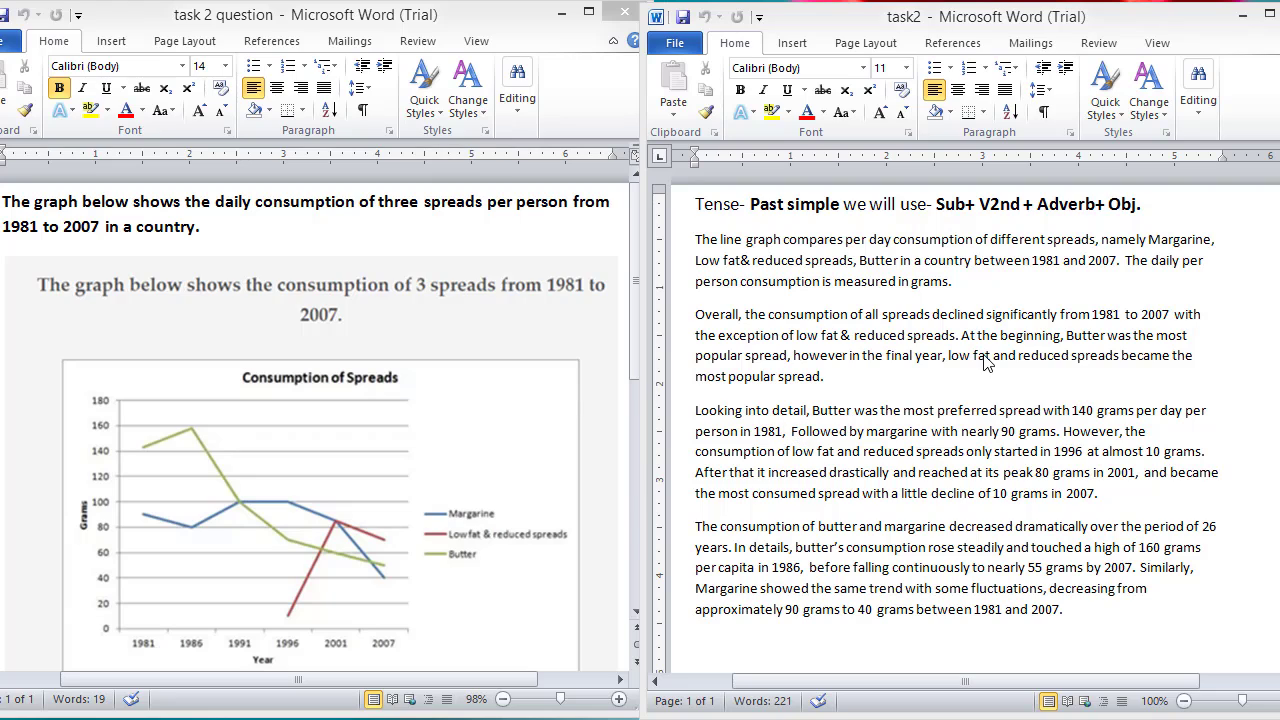
mouse_move(848, 356)
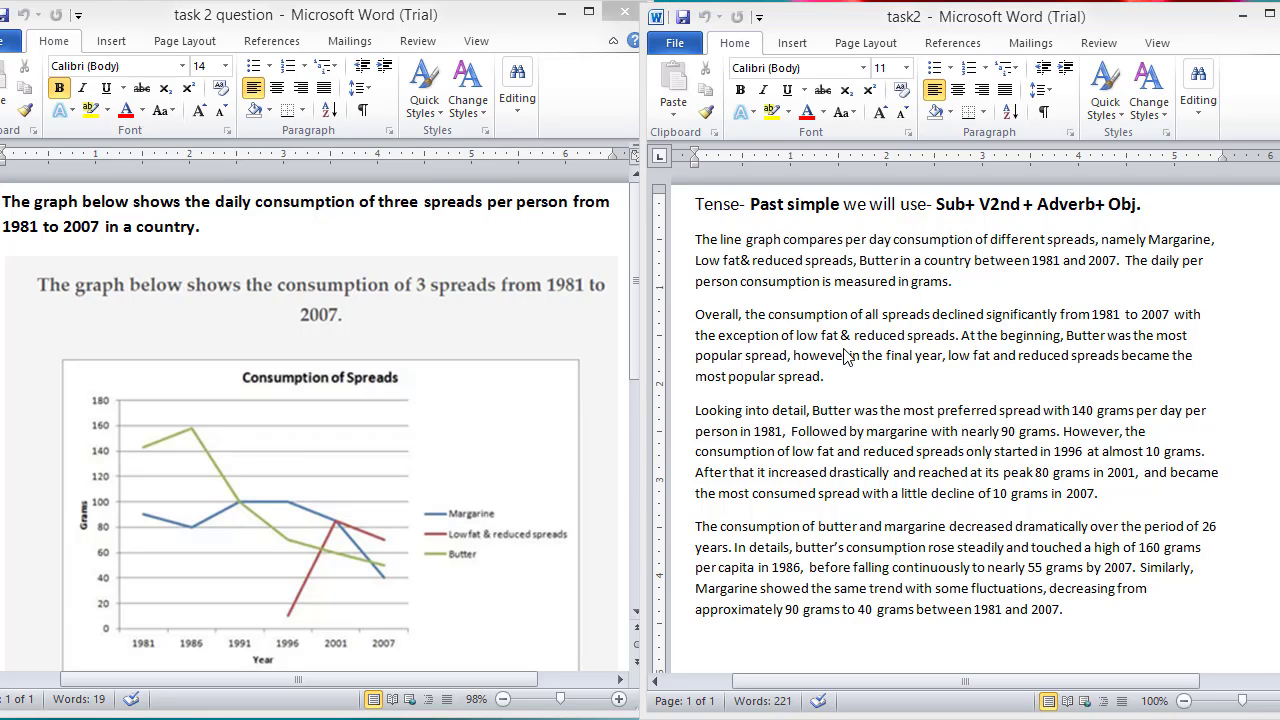
mouse_move(976, 378)
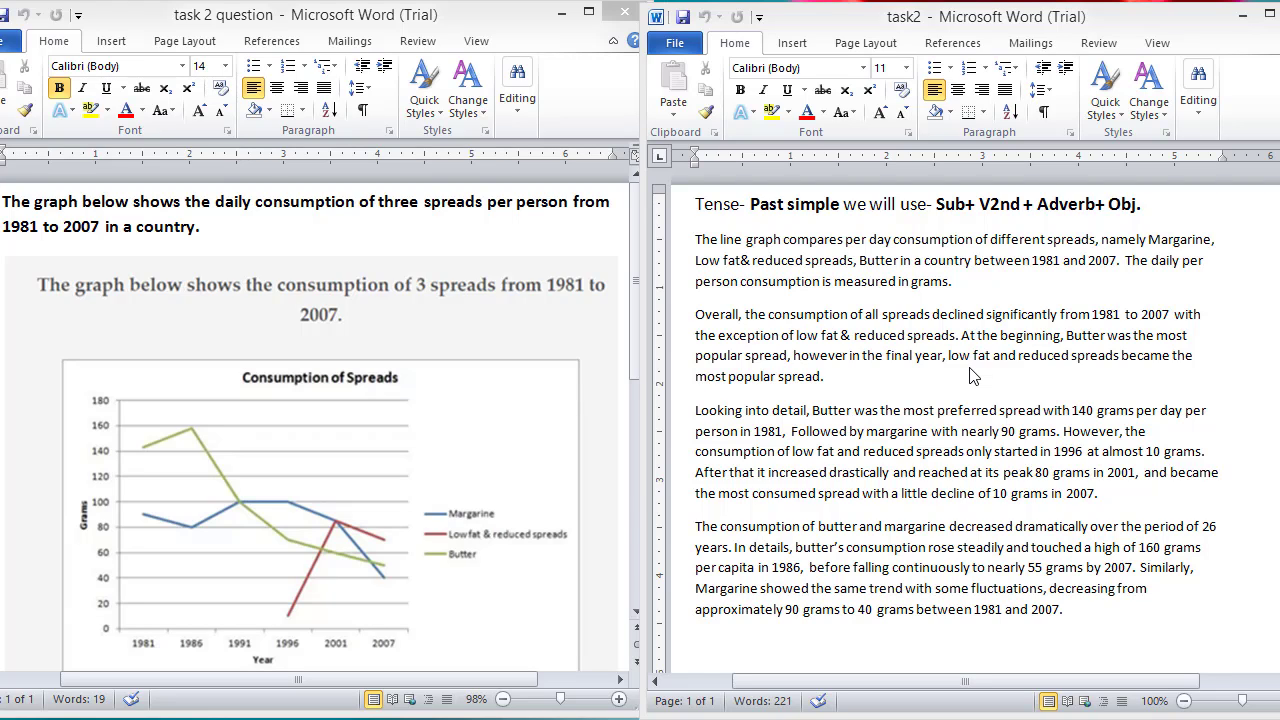
mouse_move(760, 392)
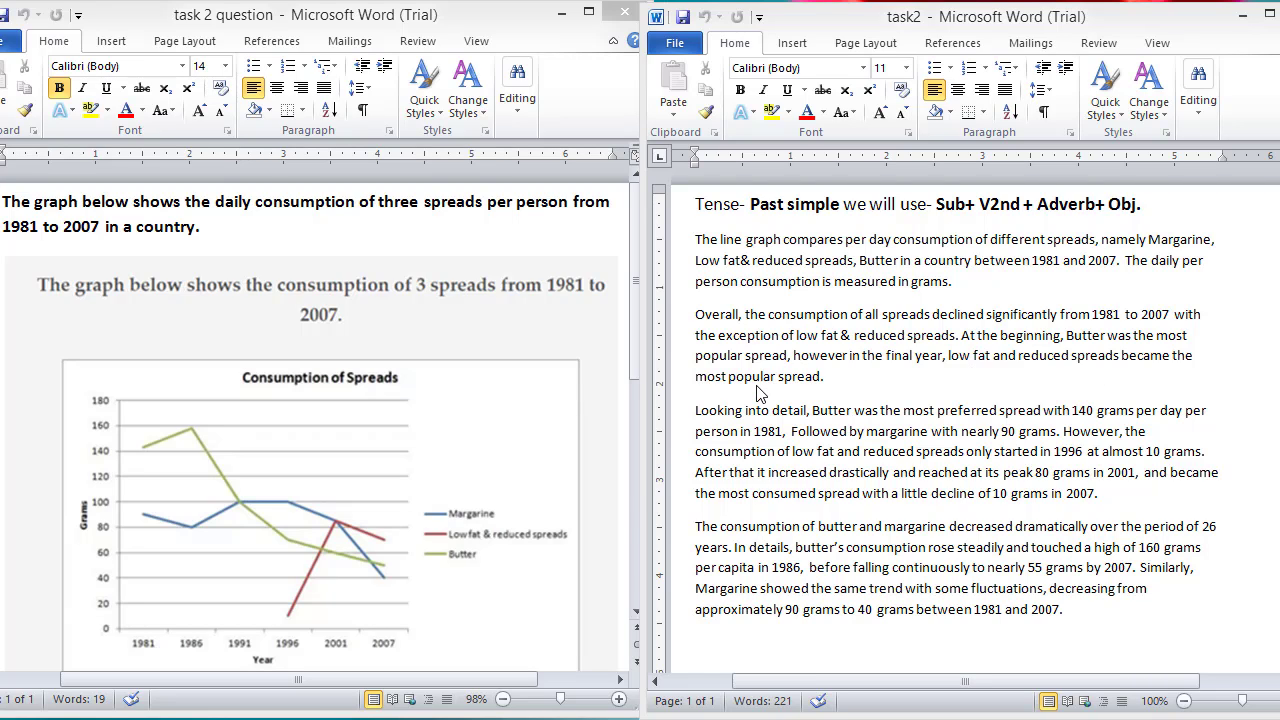
mouse_move(208, 452)
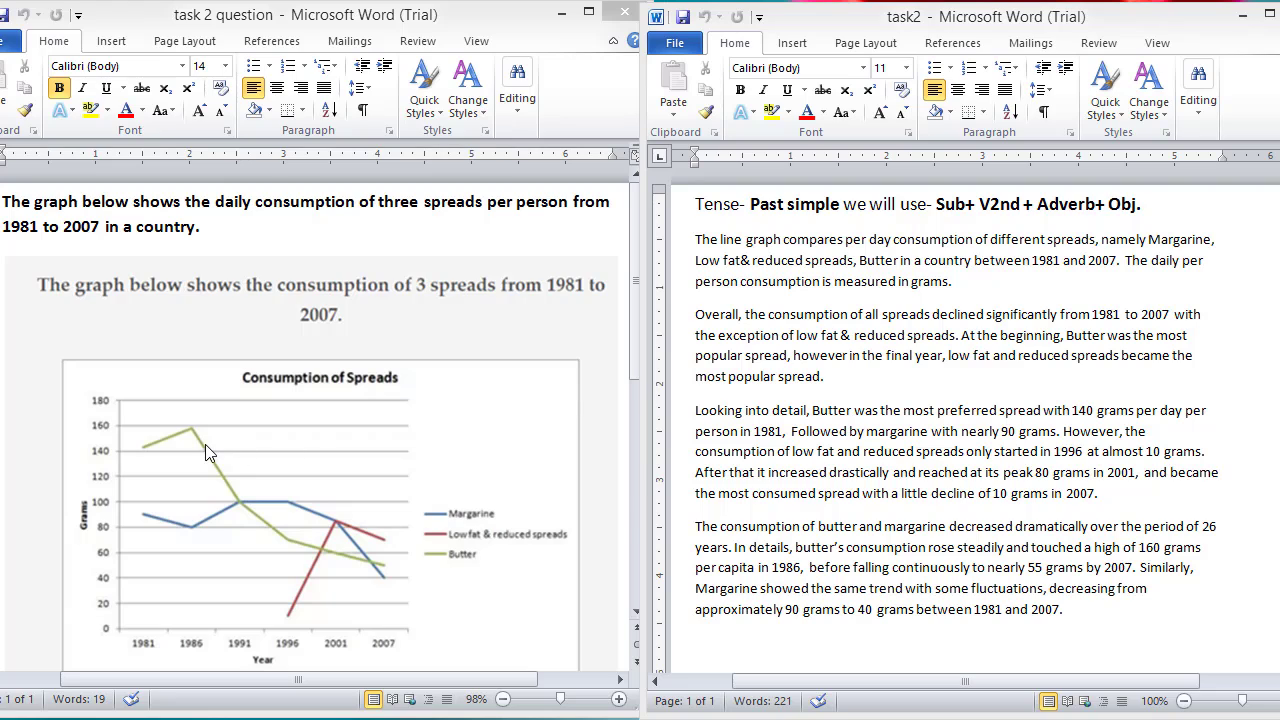
mouse_move(308, 502)
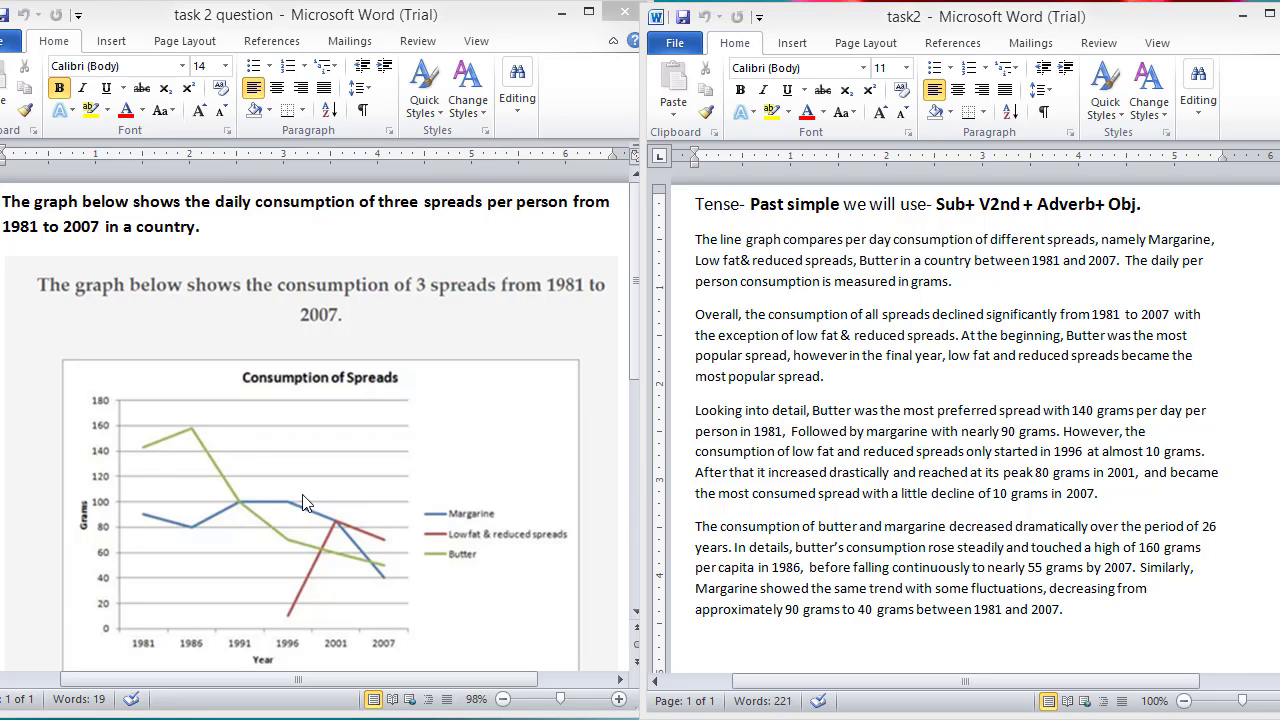
mouse_move(376, 556)
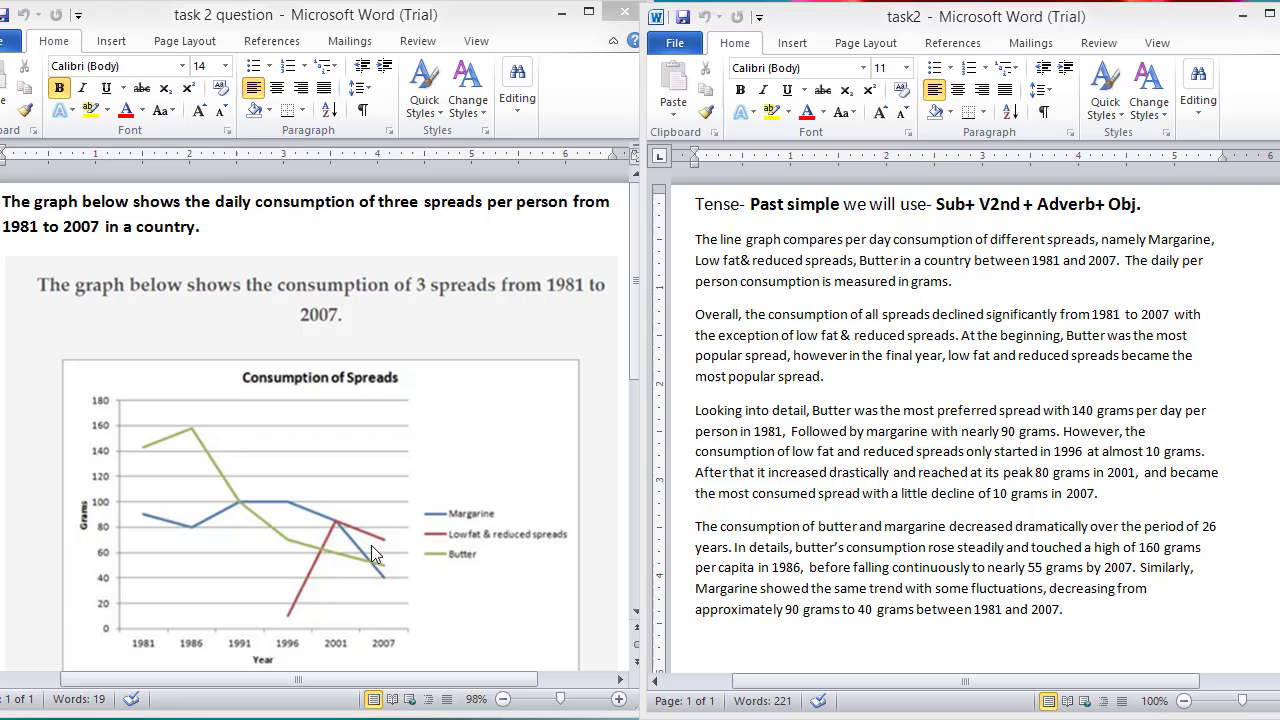
mouse_move(364, 548)
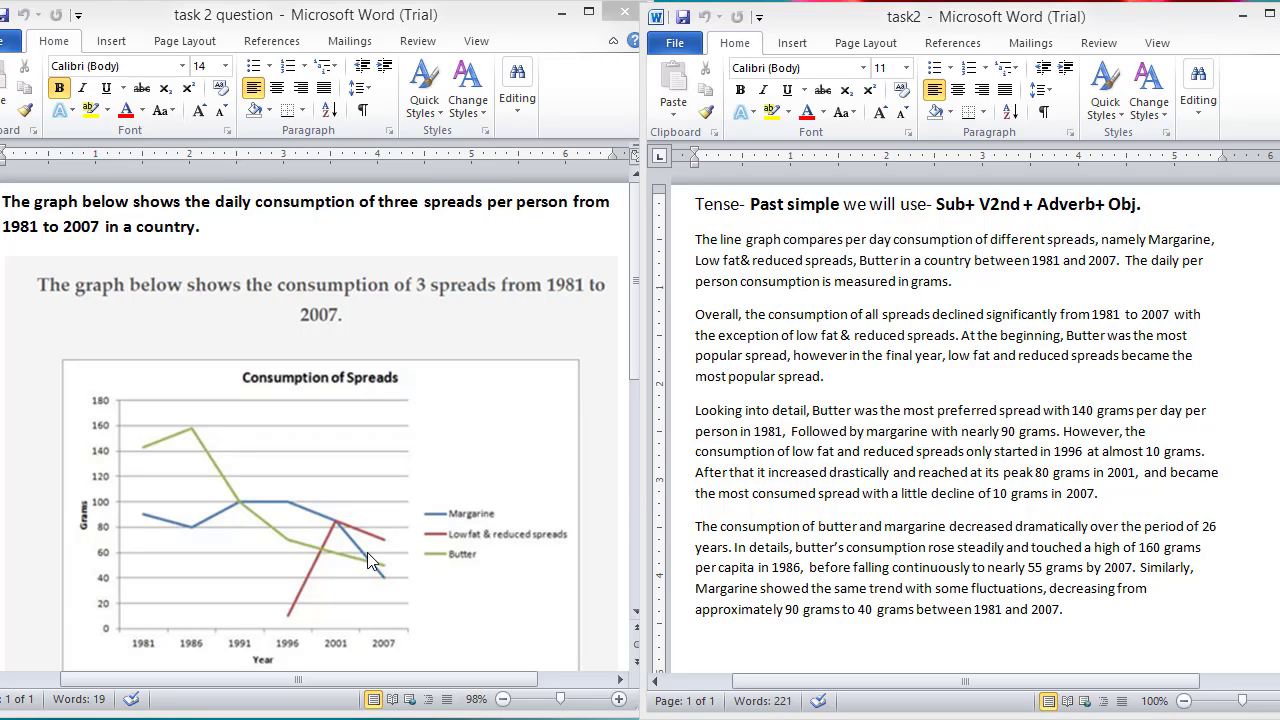
mouse_move(756, 422)
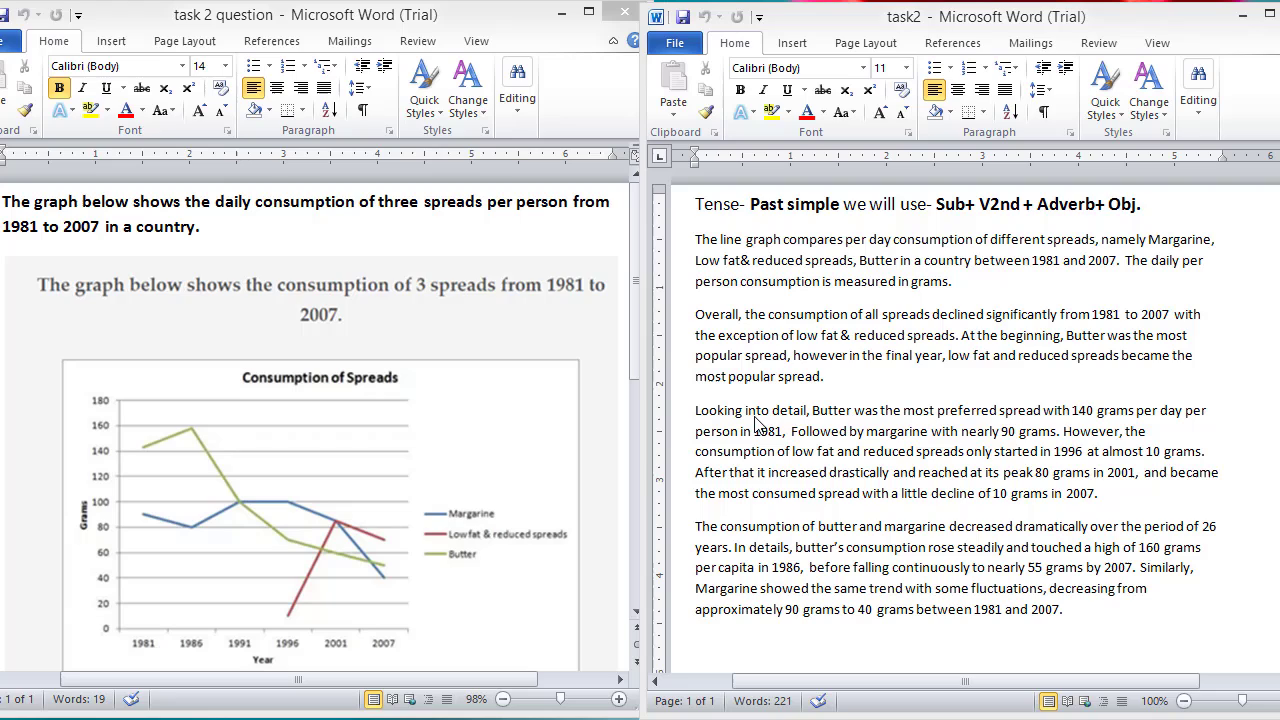
mouse_move(752, 452)
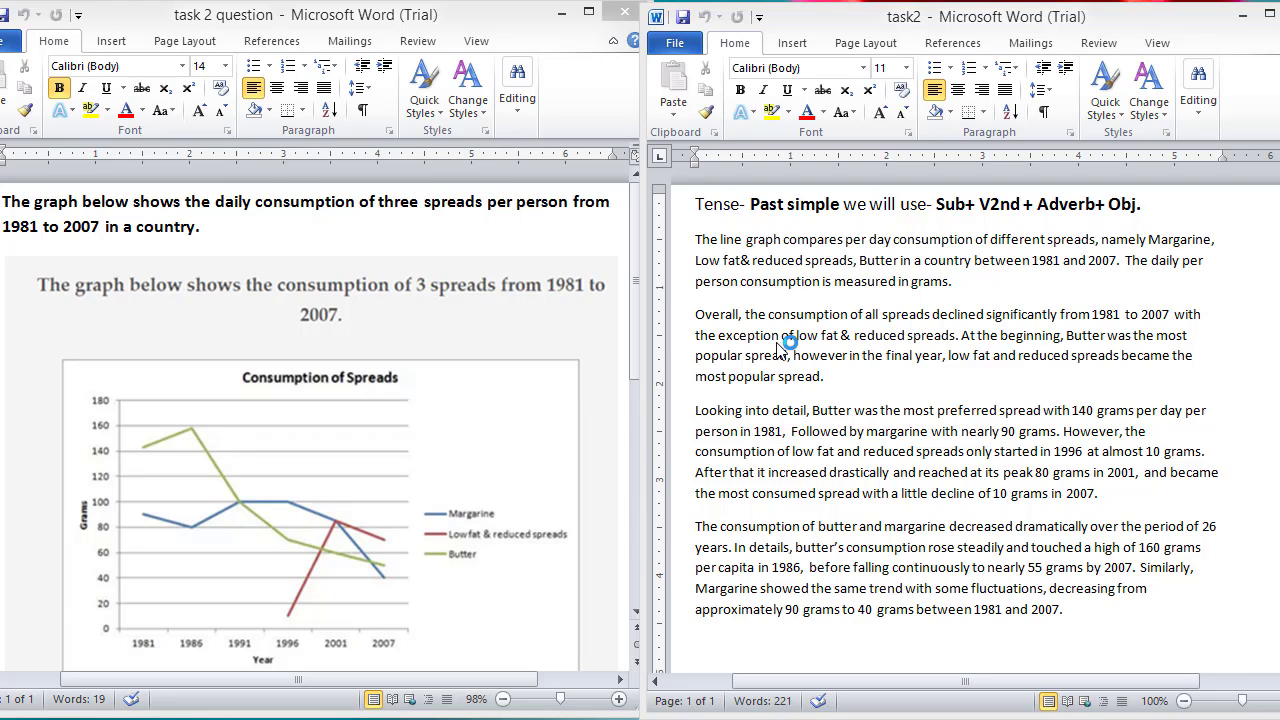
mouse_move(548, 276)
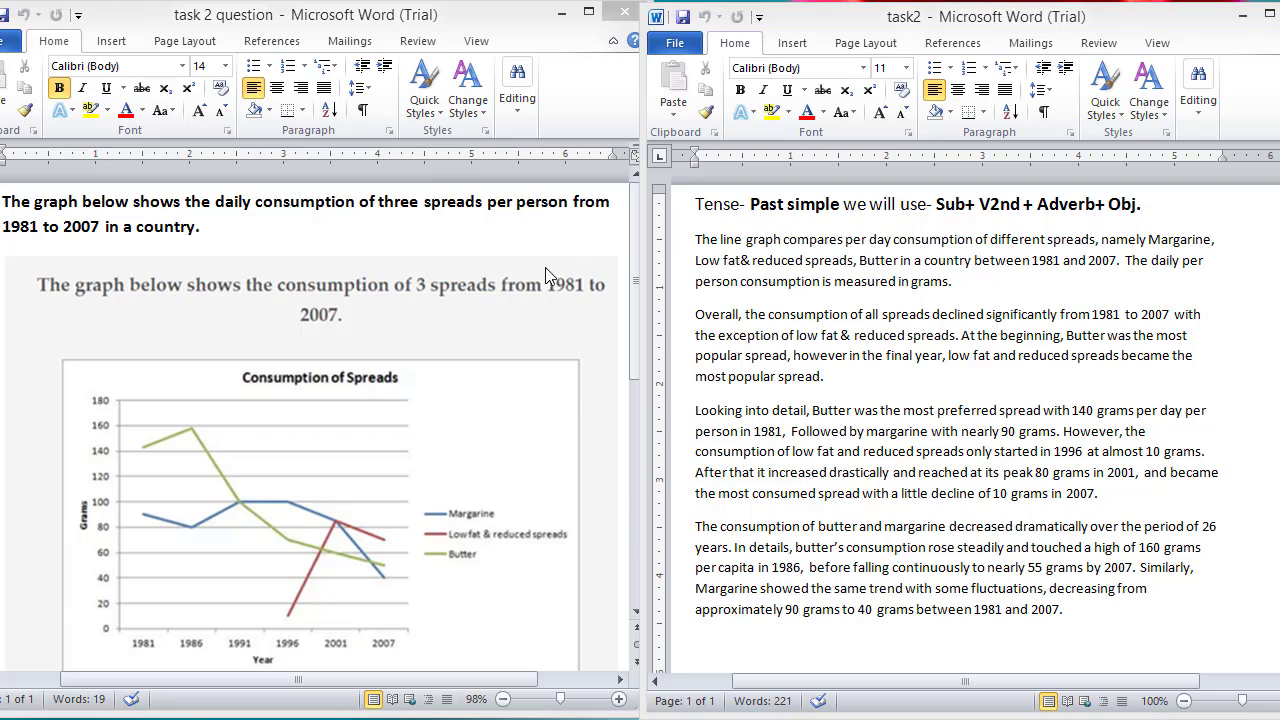
mouse_move(768, 224)
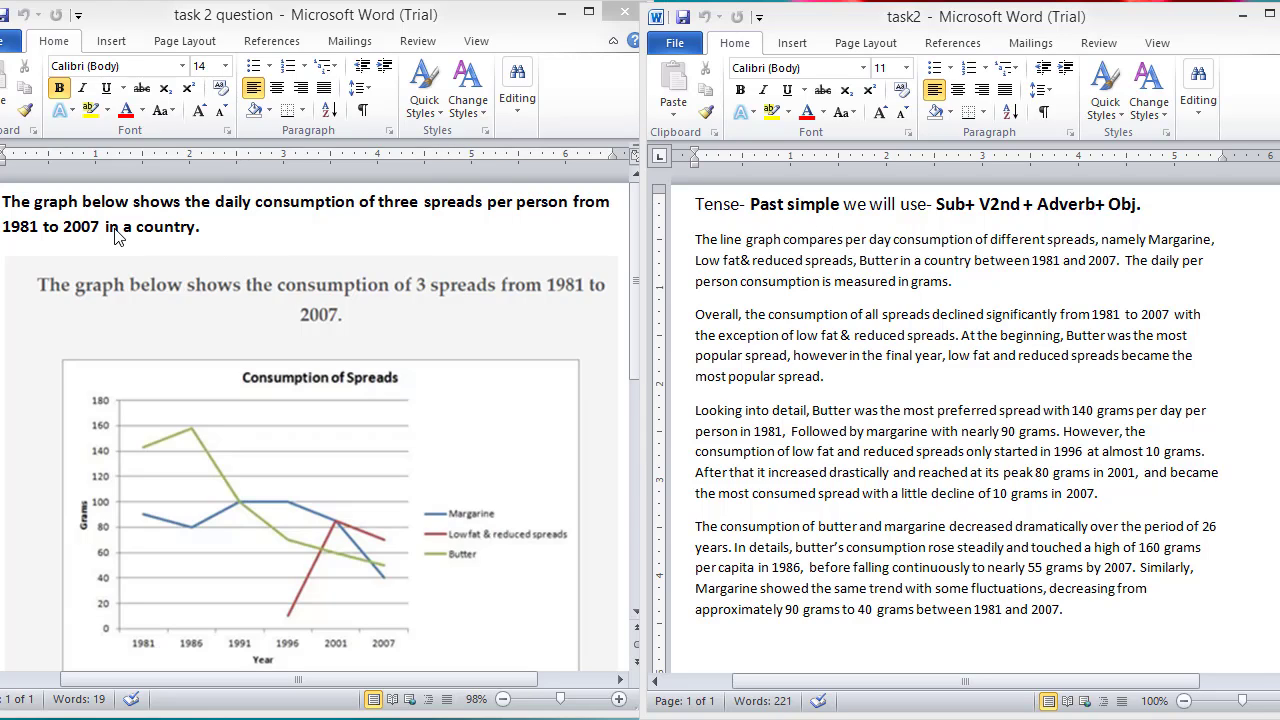
mouse_move(772, 210)
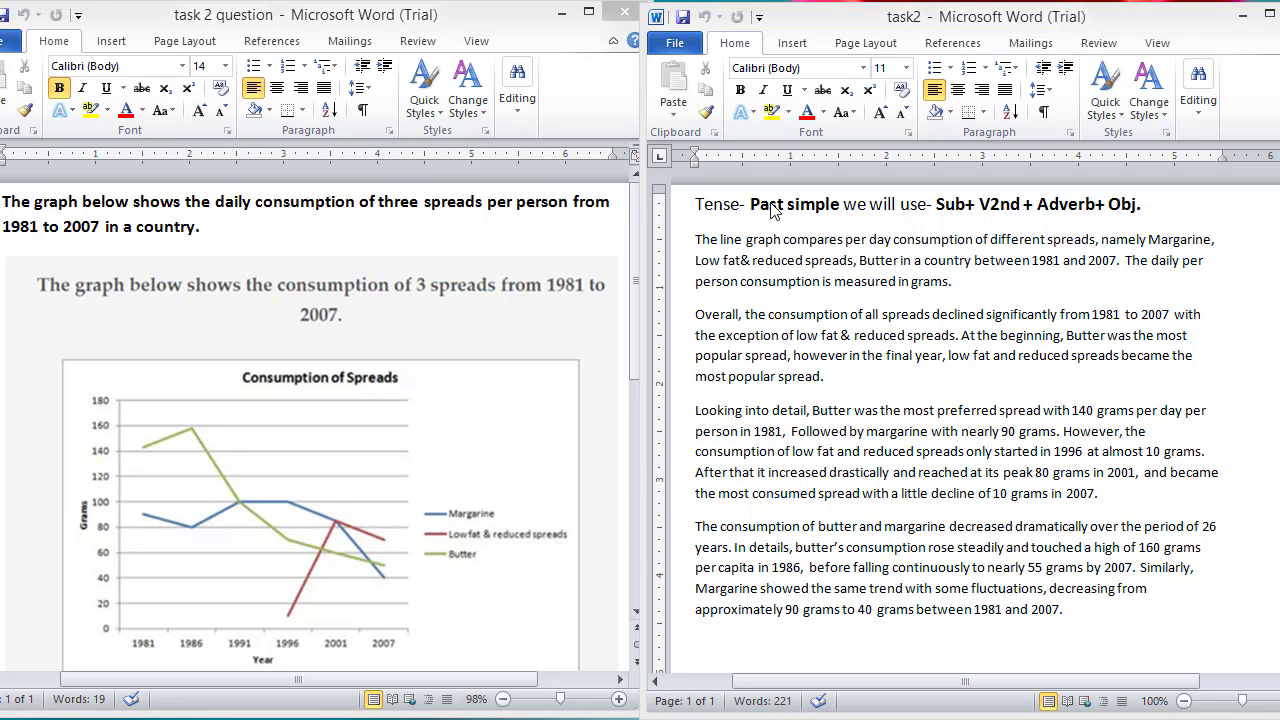
mouse_move(1020, 228)
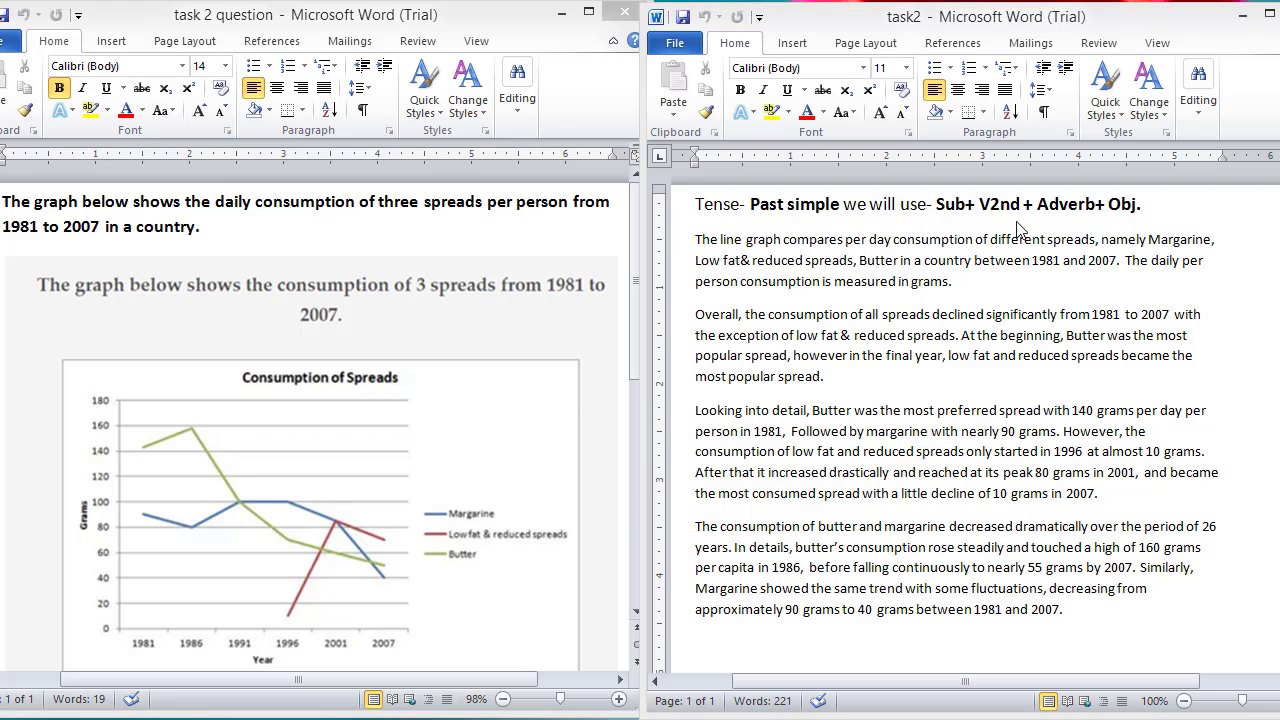
mouse_move(1132, 224)
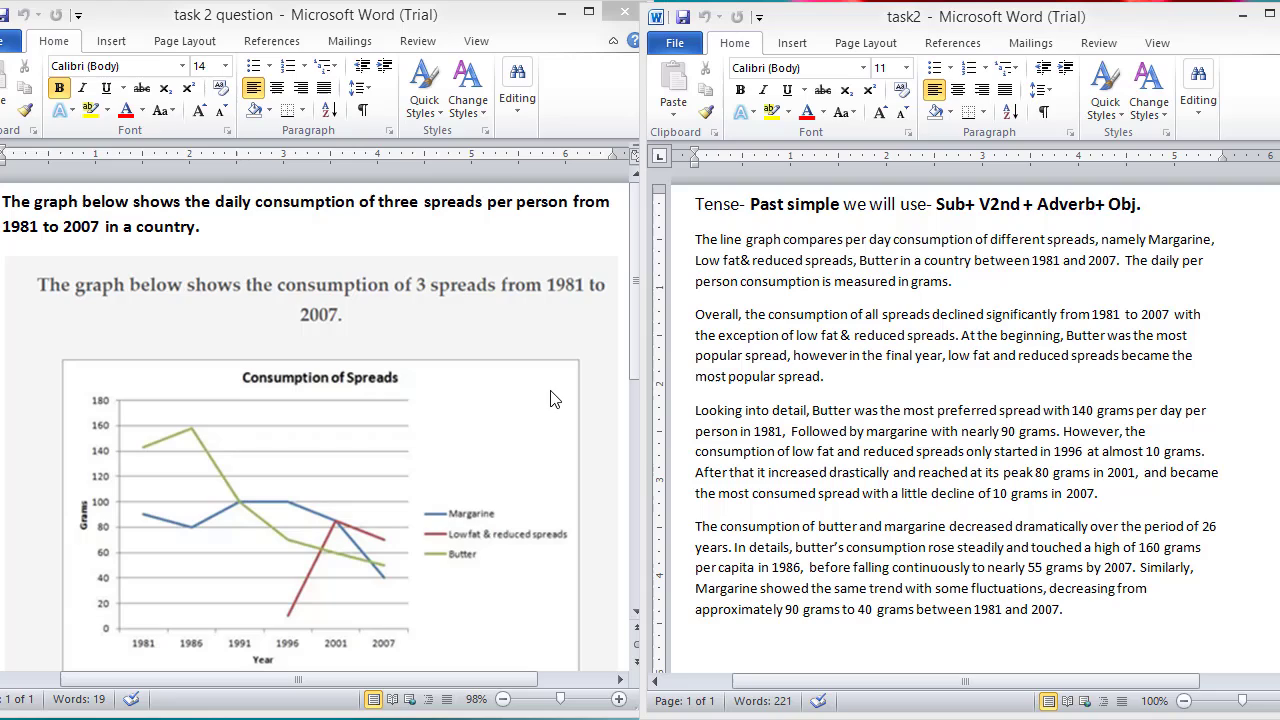
mouse_move(220, 498)
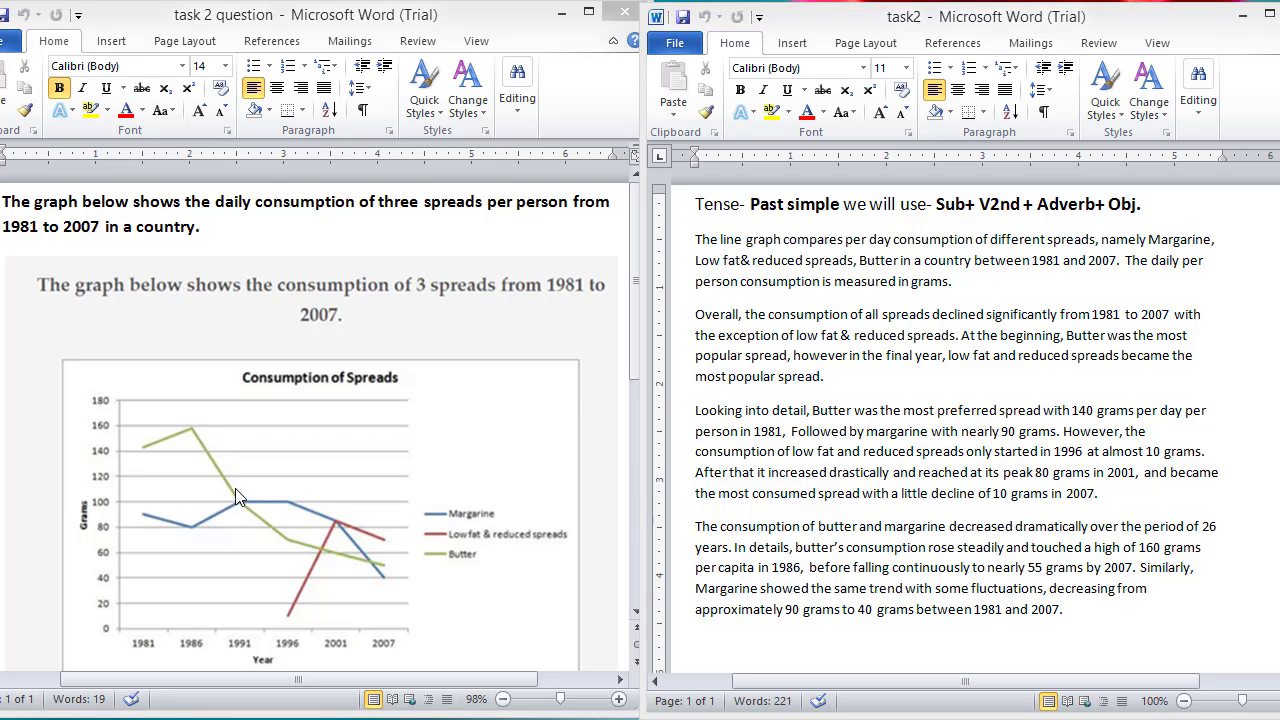
mouse_move(280, 508)
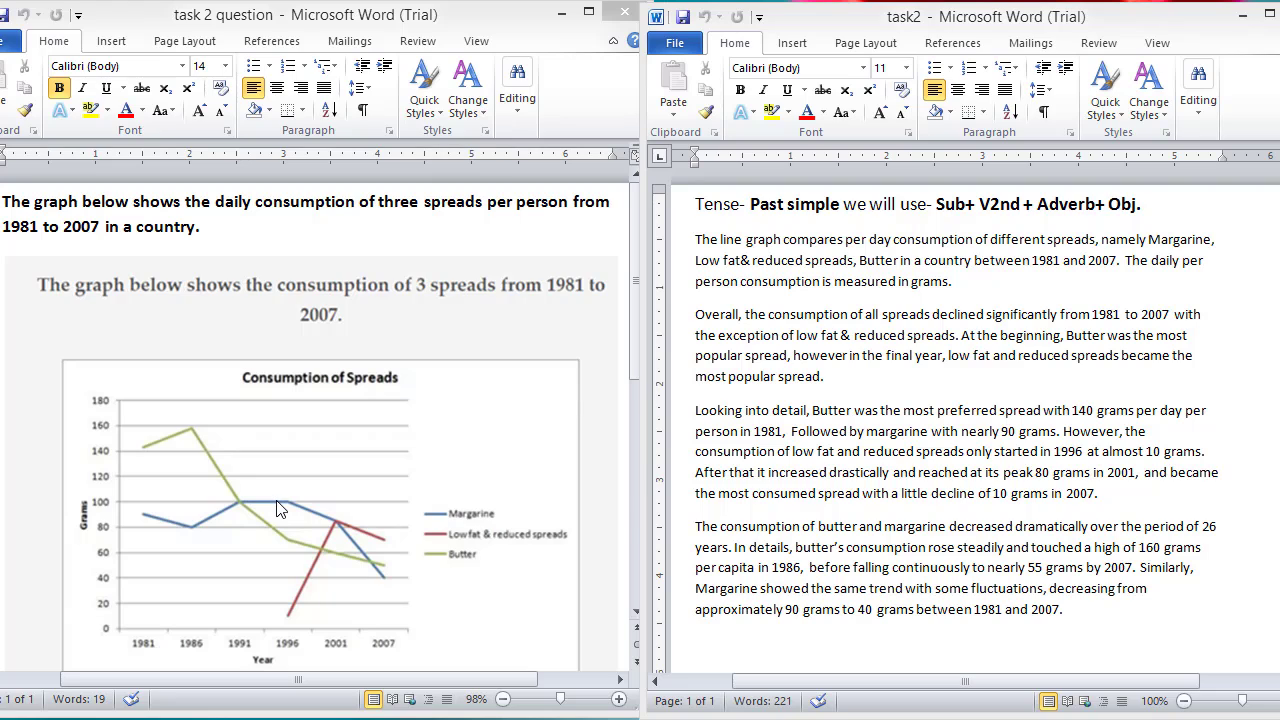
mouse_move(800, 288)
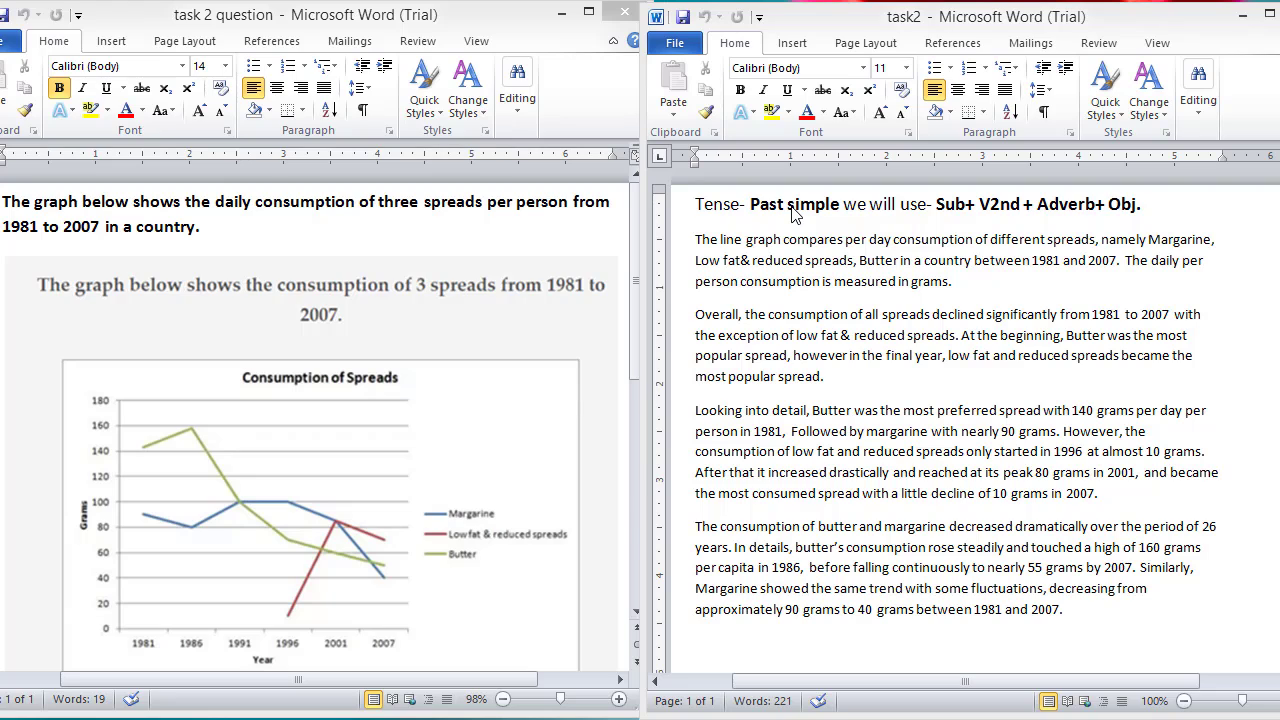
mouse_move(792, 260)
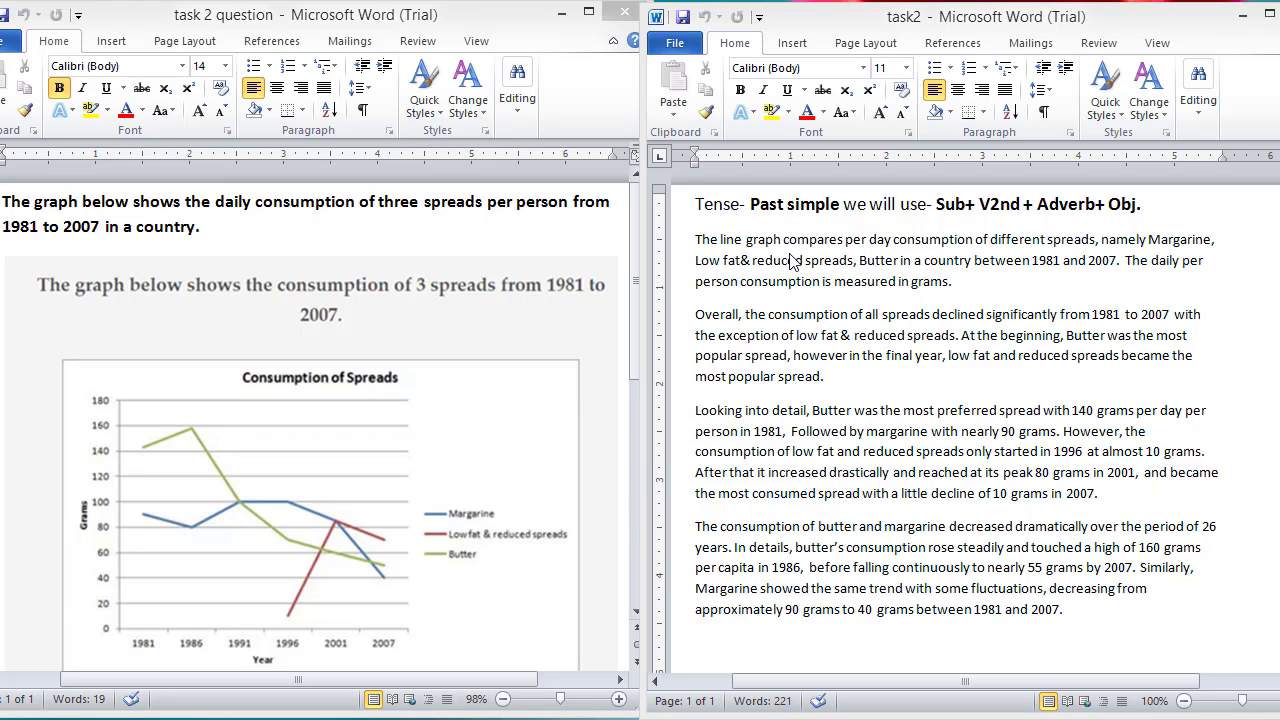
mouse_move(714, 442)
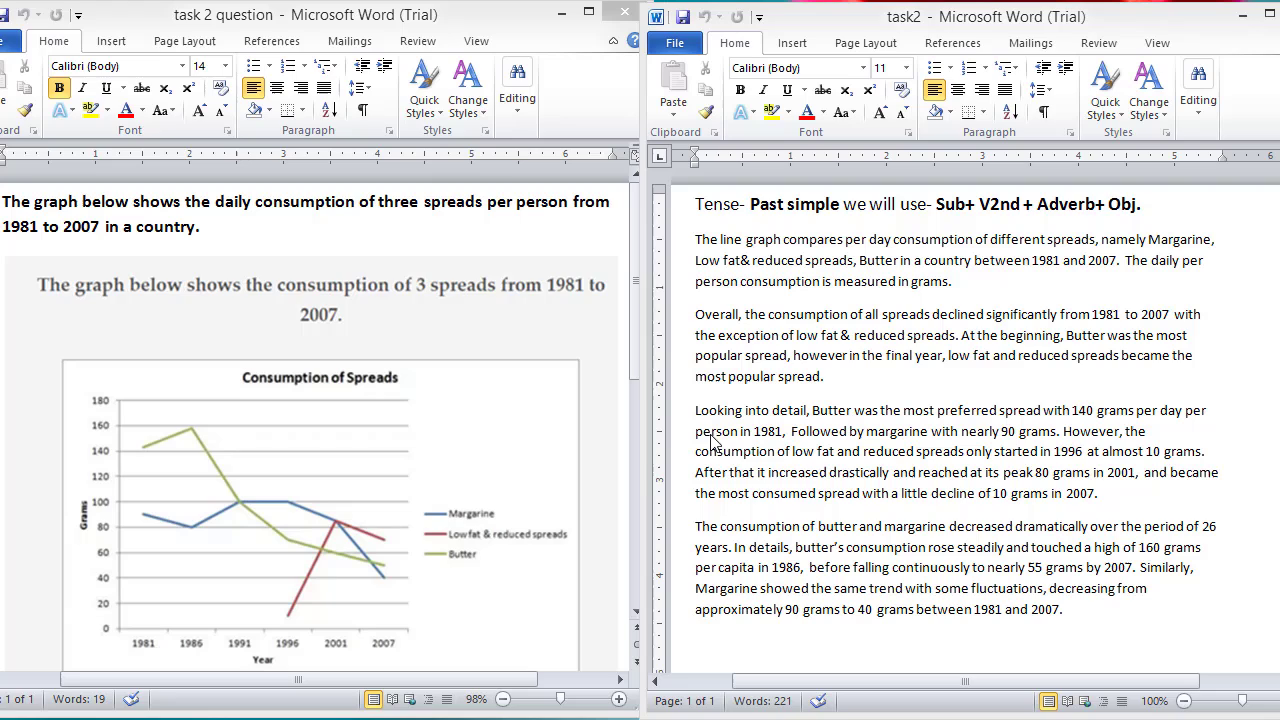
mouse_move(768, 418)
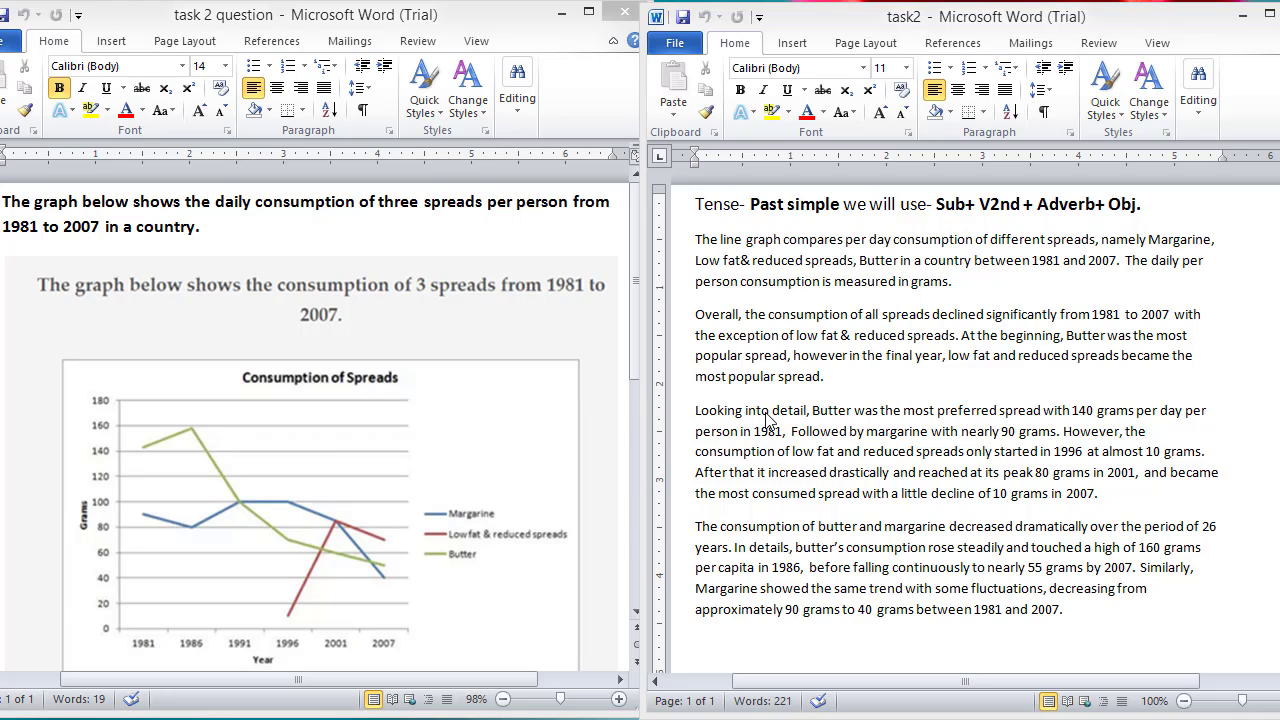
mouse_move(908, 428)
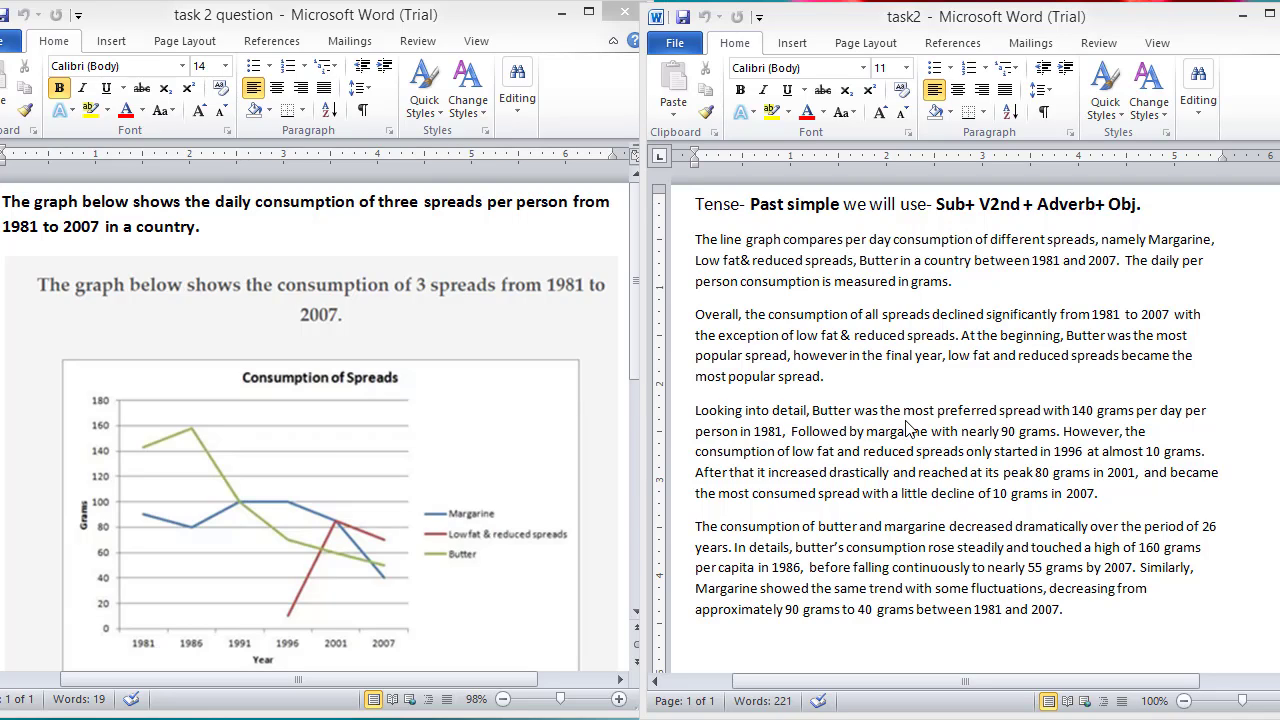
mouse_move(1096, 424)
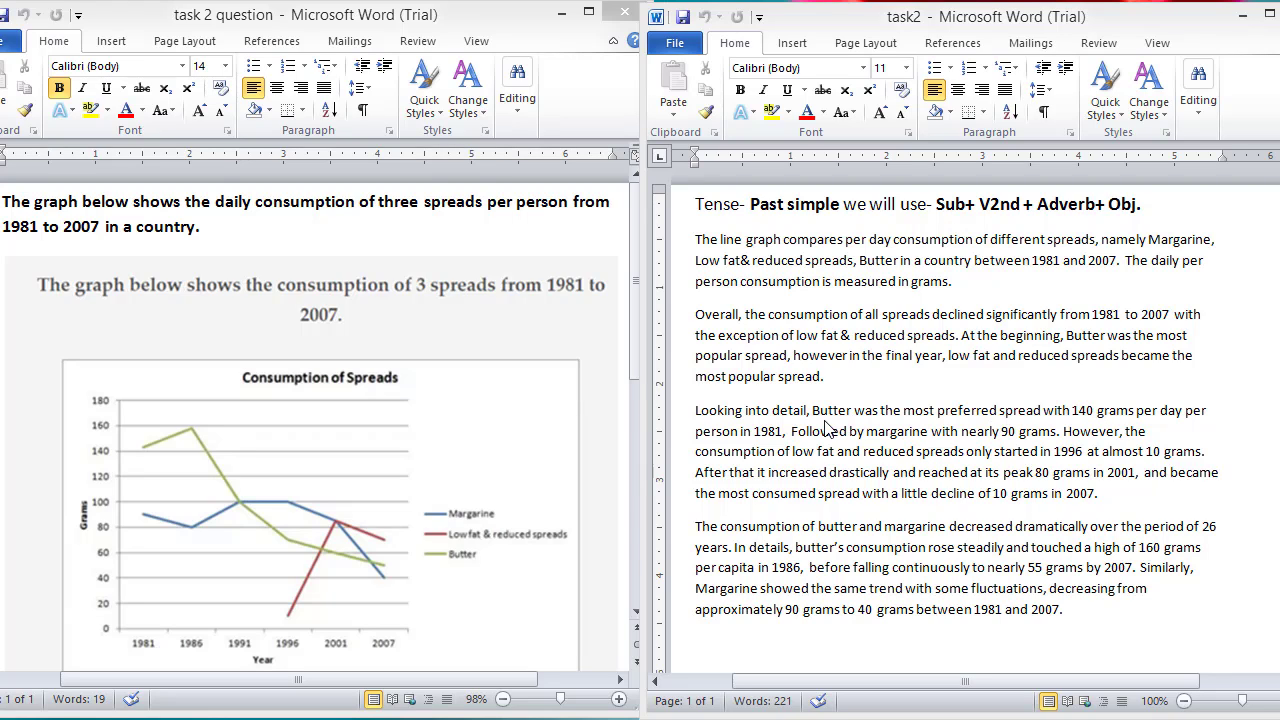
mouse_move(900, 454)
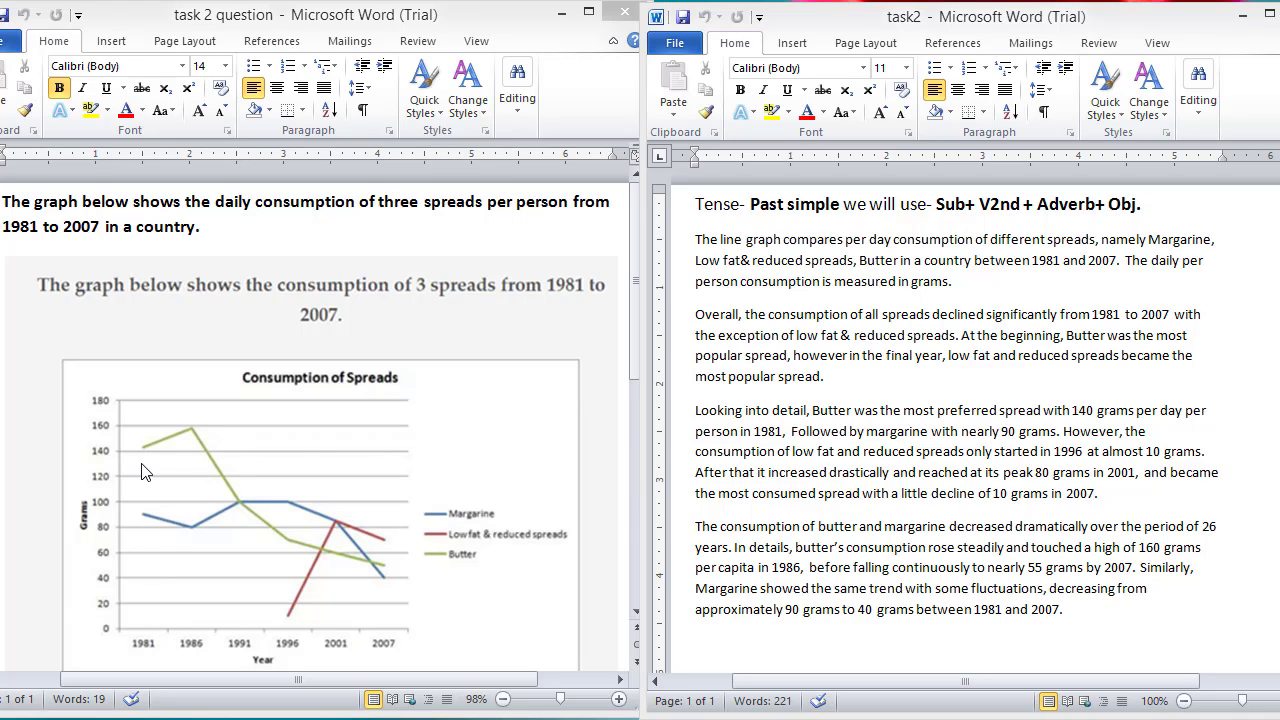
mouse_move(152, 454)
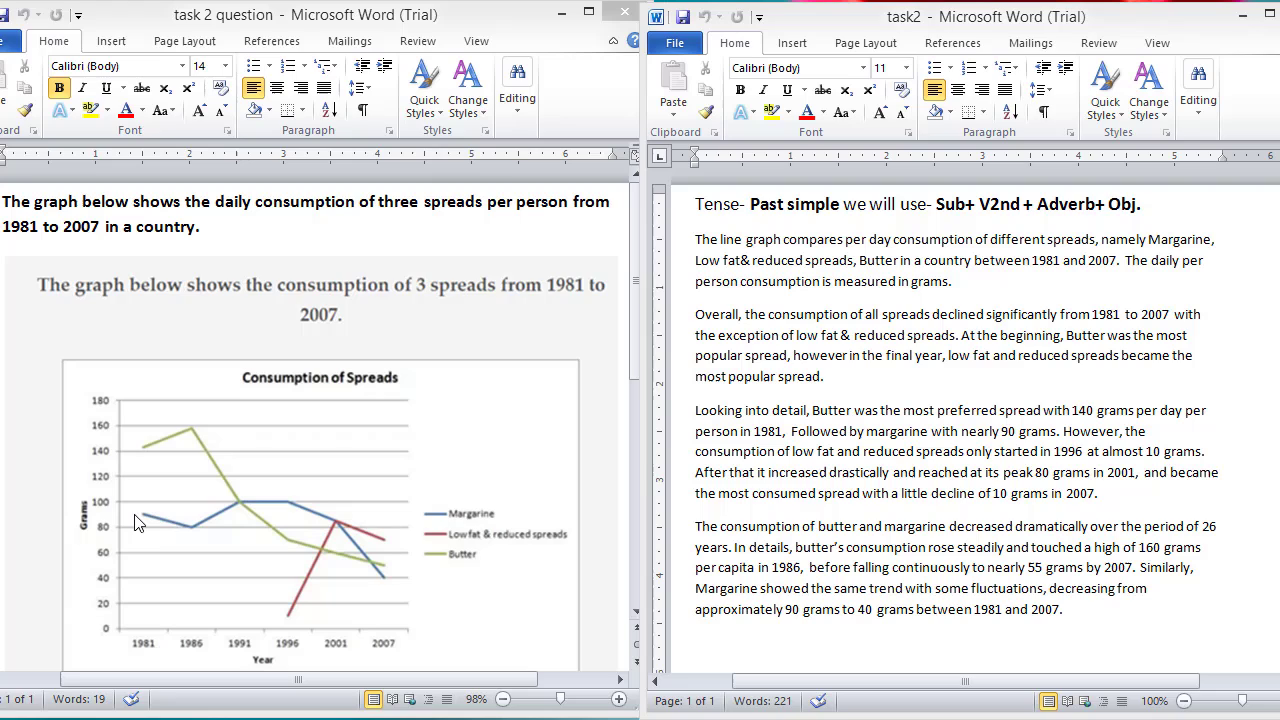
mouse_move(352, 488)
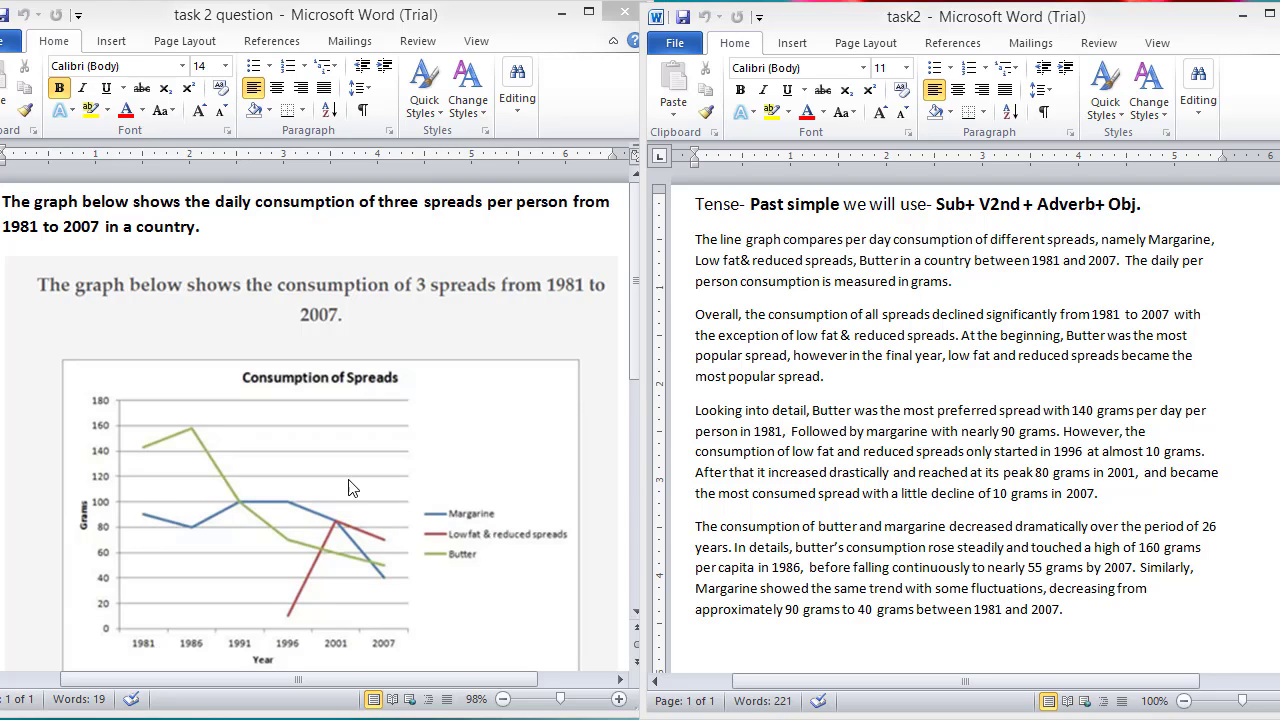
mouse_move(832, 416)
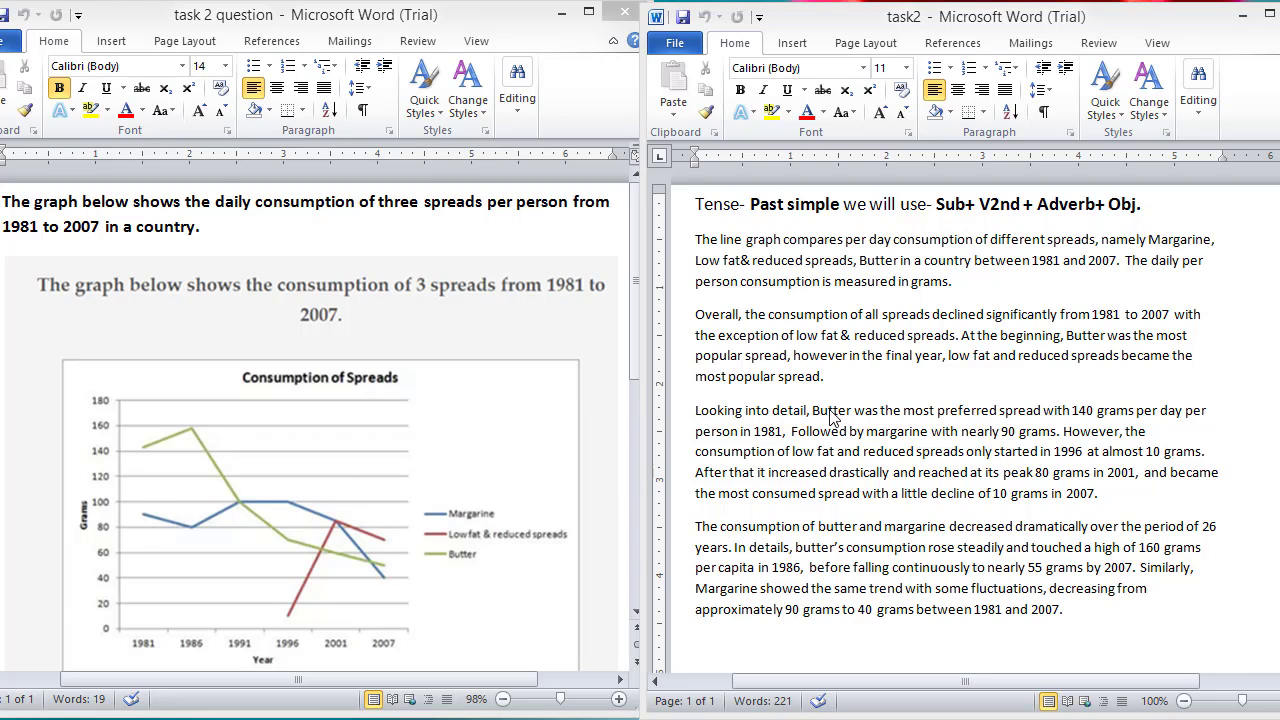
mouse_move(944, 480)
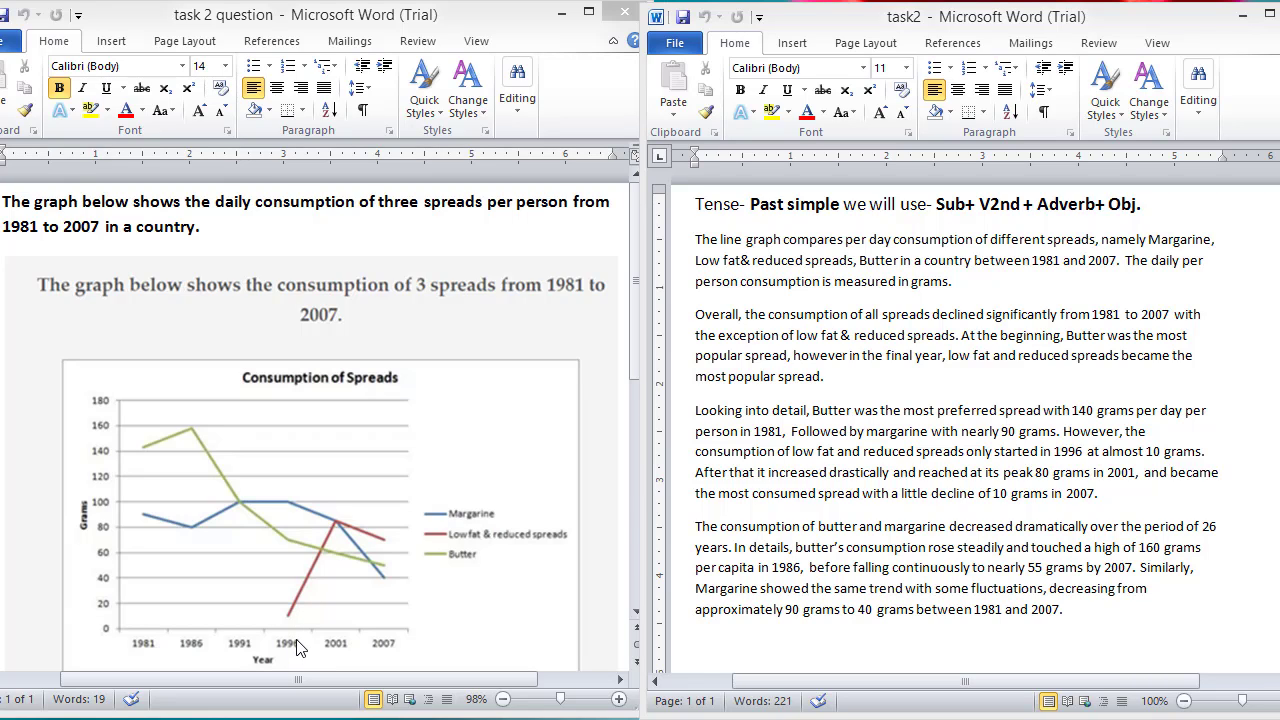
mouse_move(296, 616)
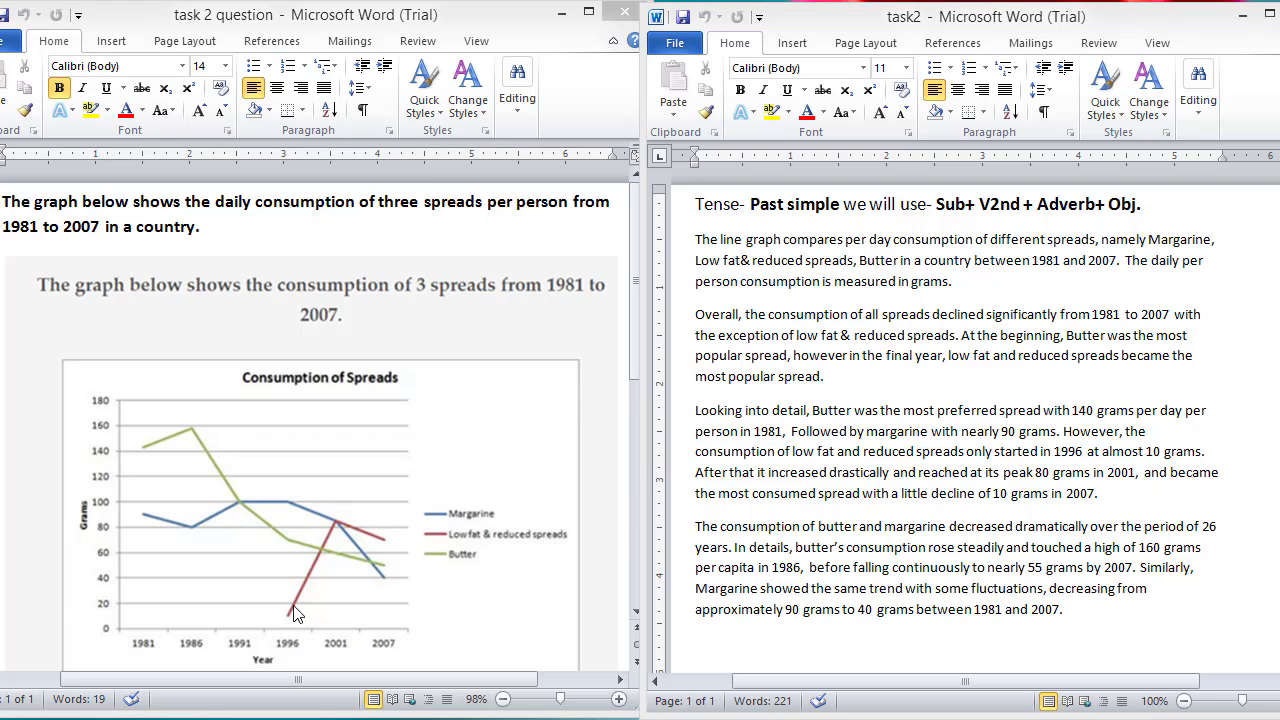
mouse_move(848, 470)
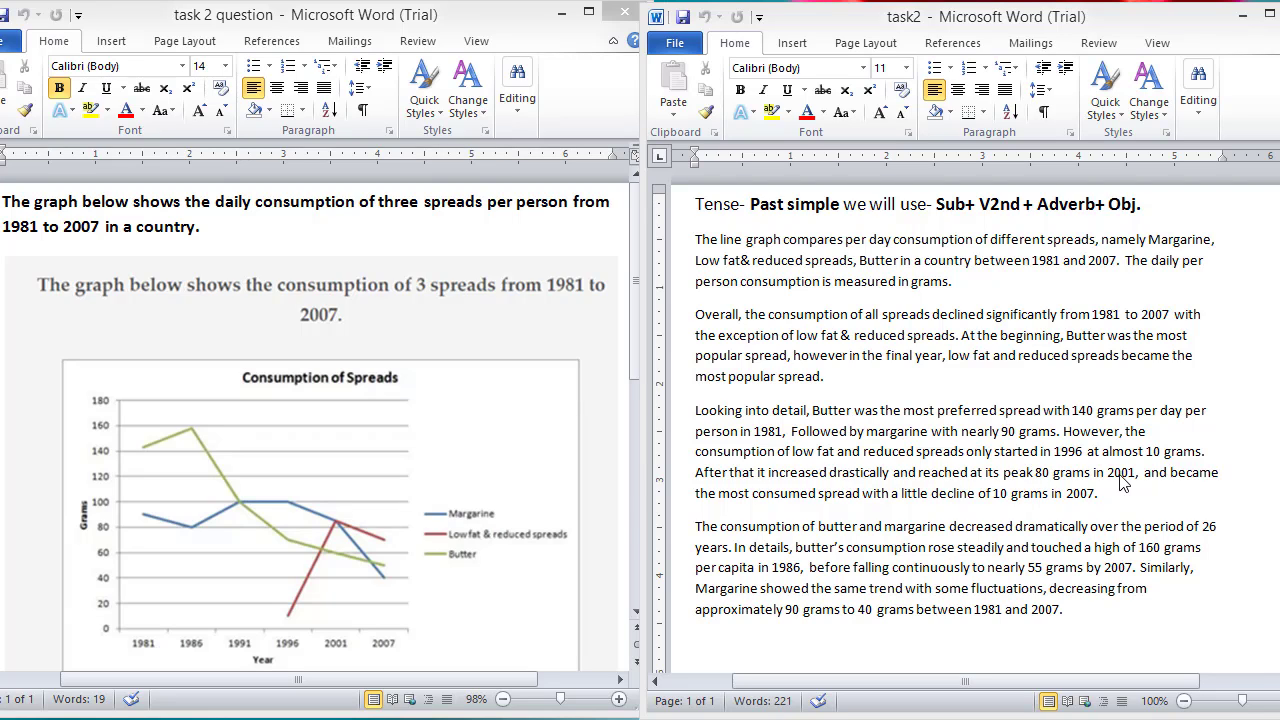
mouse_move(828, 516)
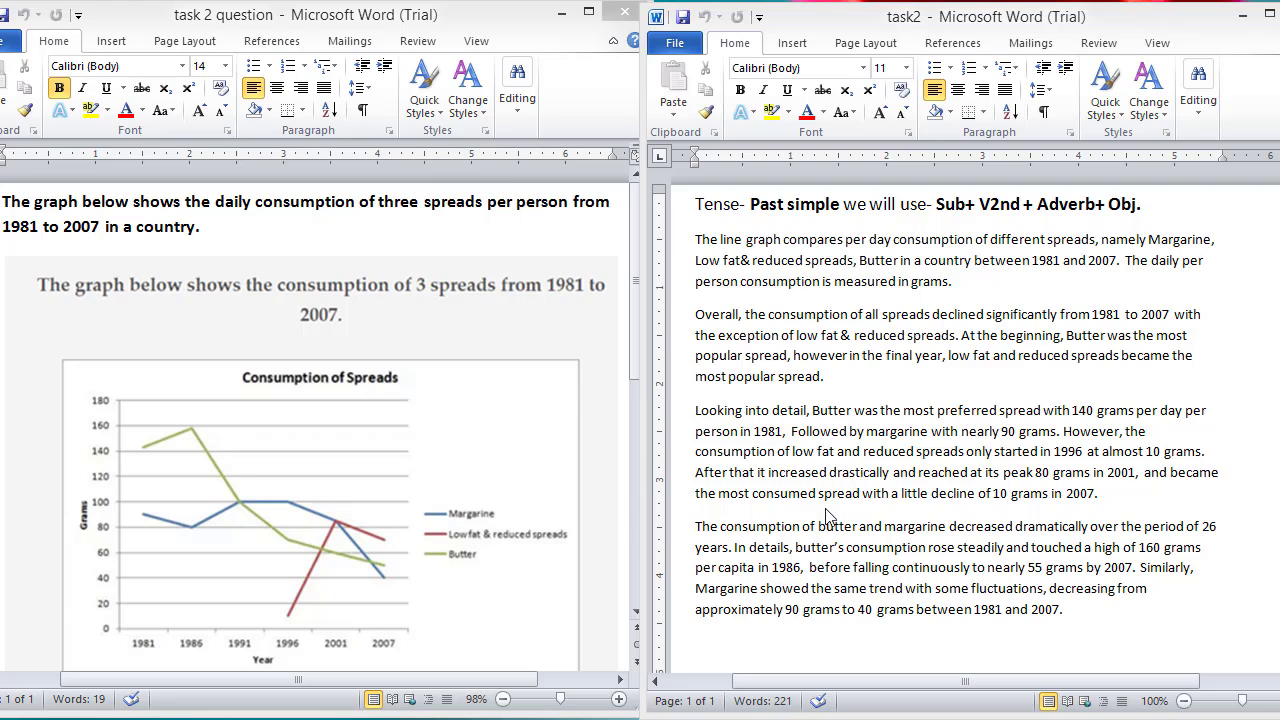
mouse_move(994, 510)
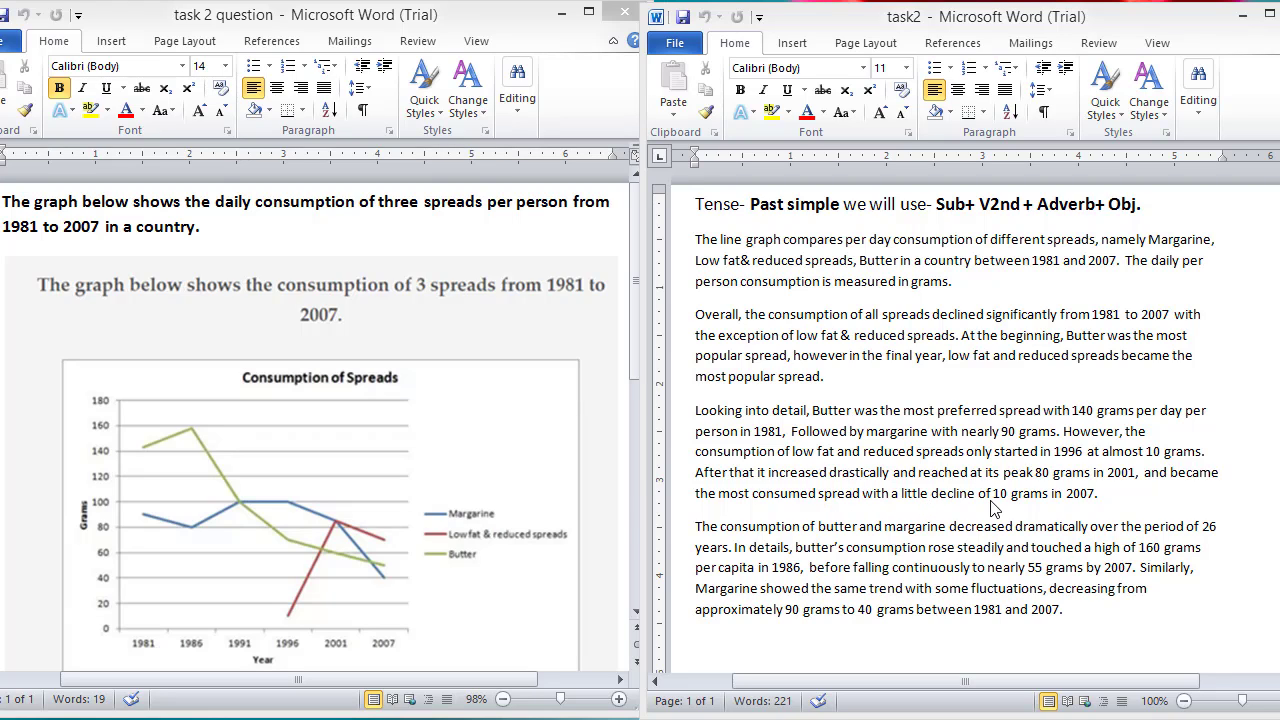
mouse_move(986, 492)
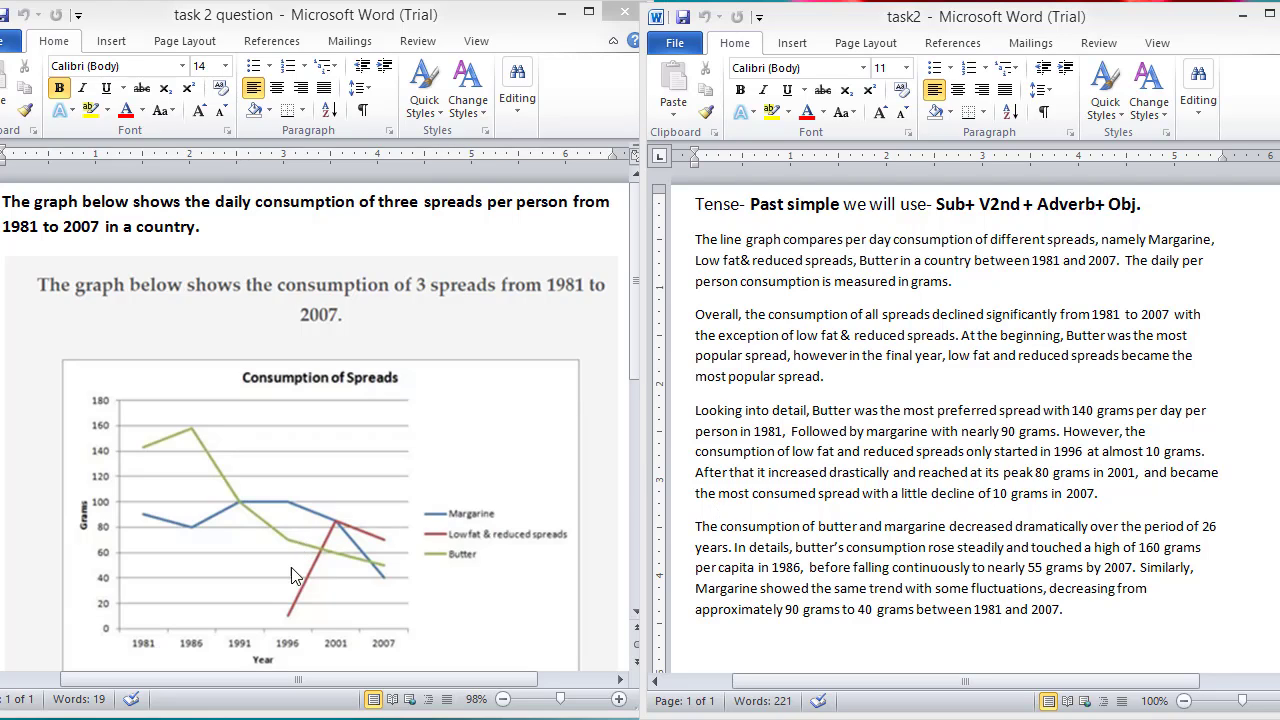
mouse_move(344, 524)
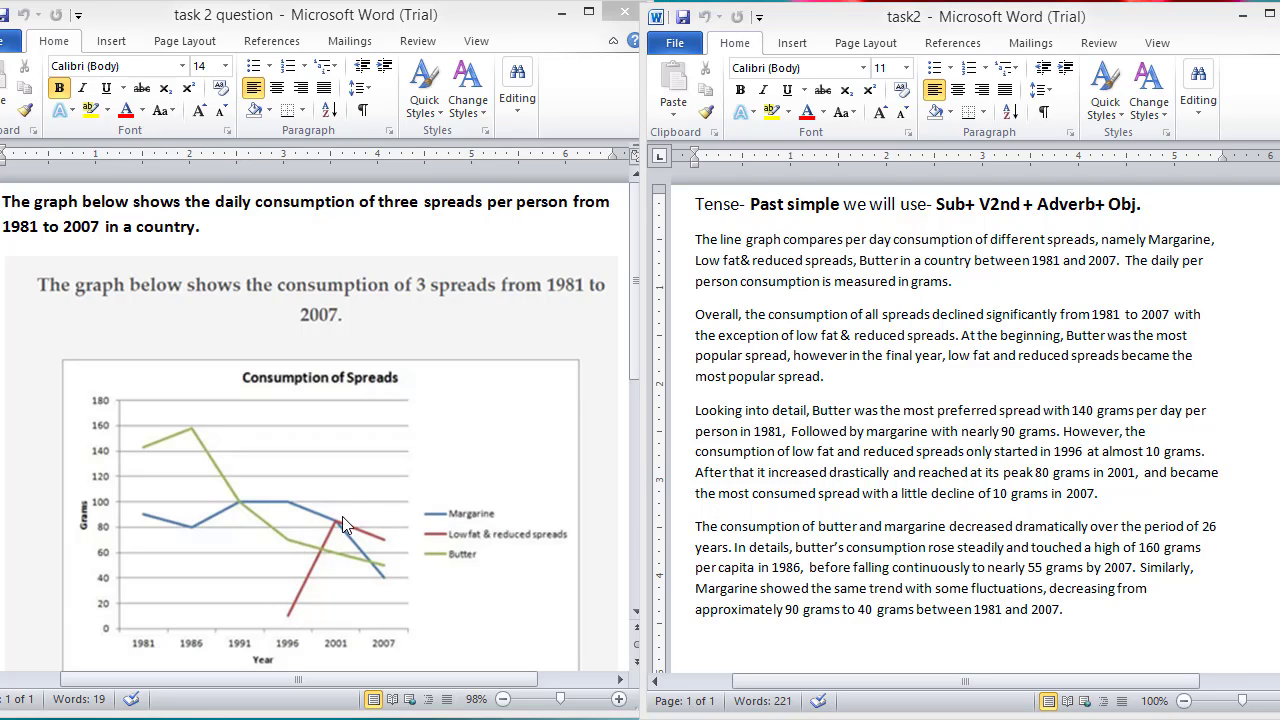
mouse_move(344, 532)
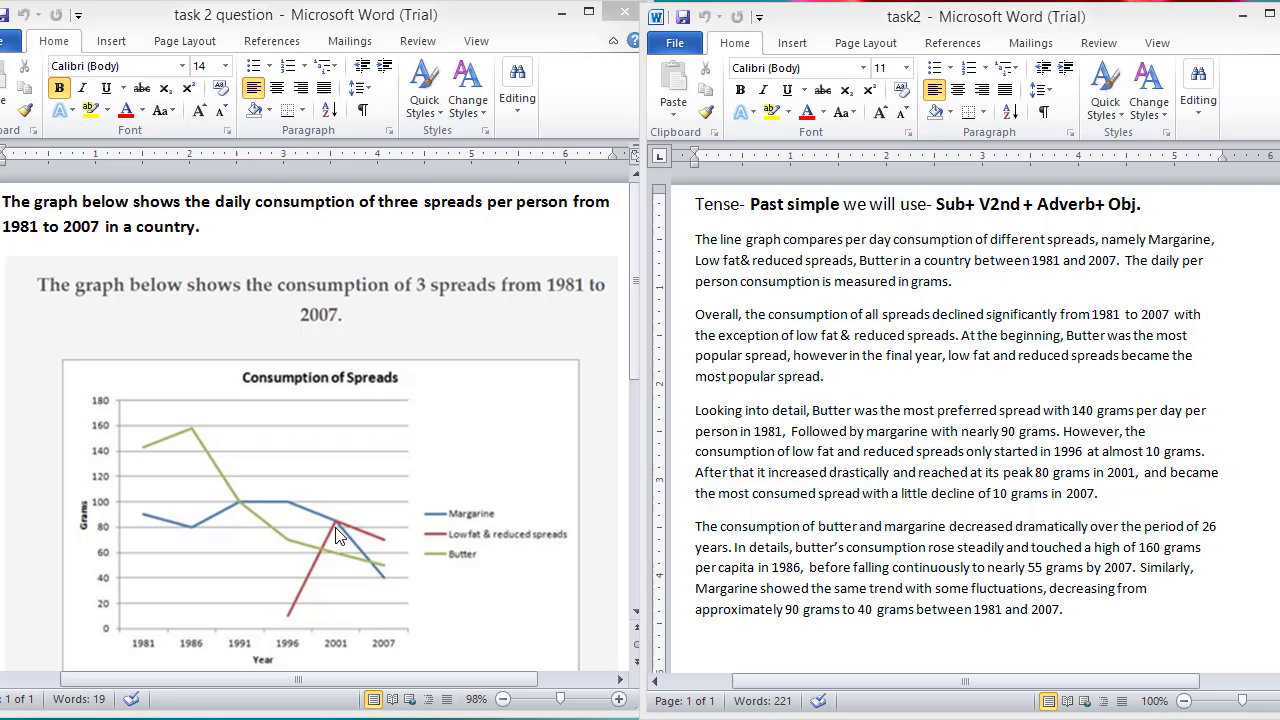
mouse_move(376, 548)
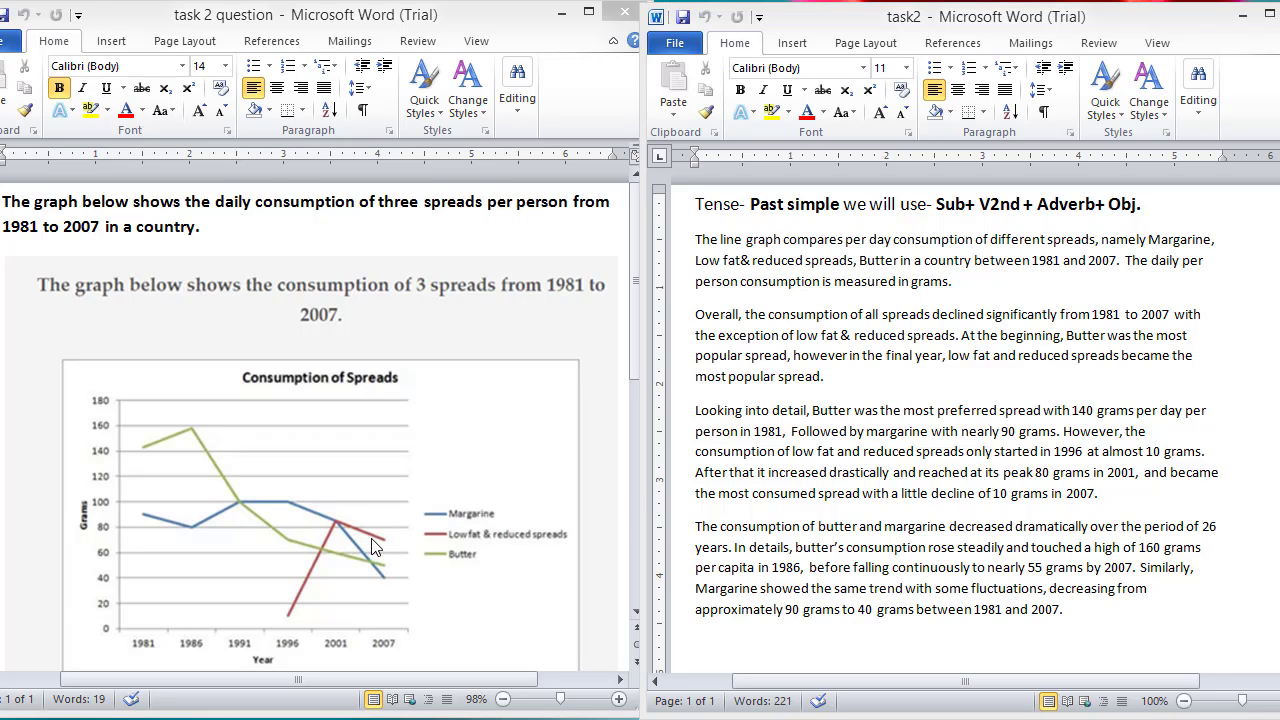
mouse_move(394, 548)
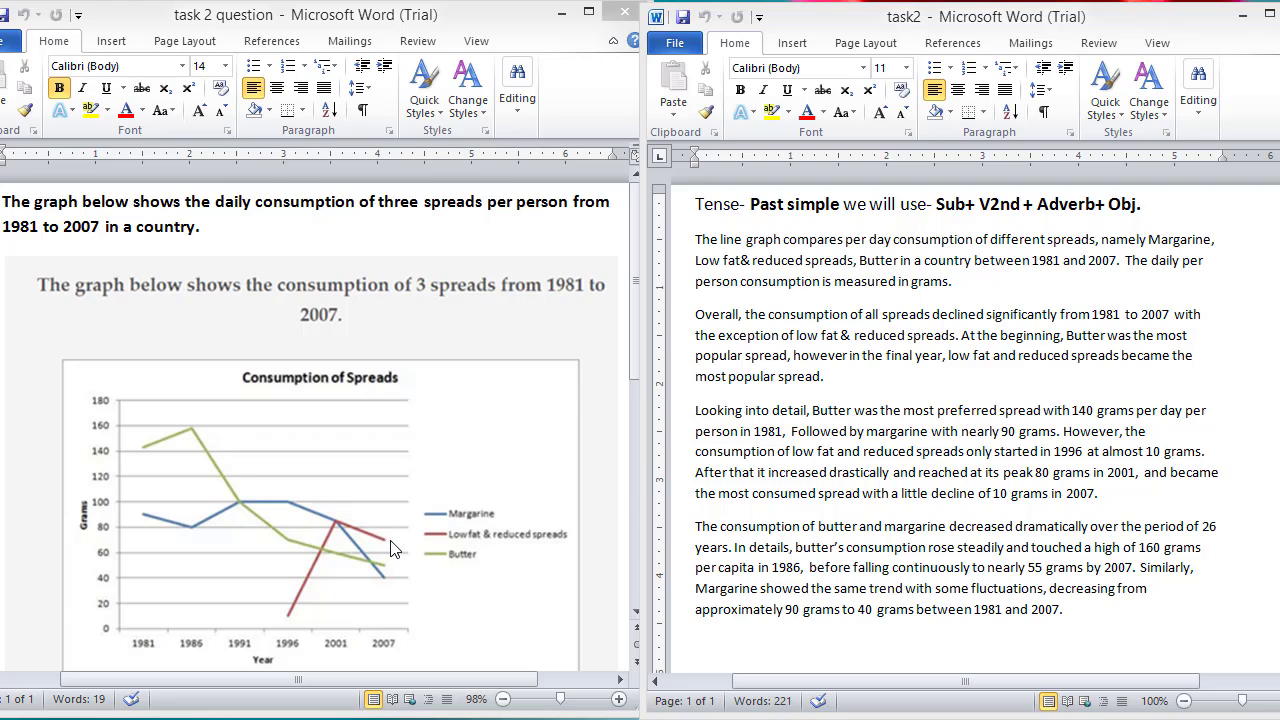
mouse_move(768, 512)
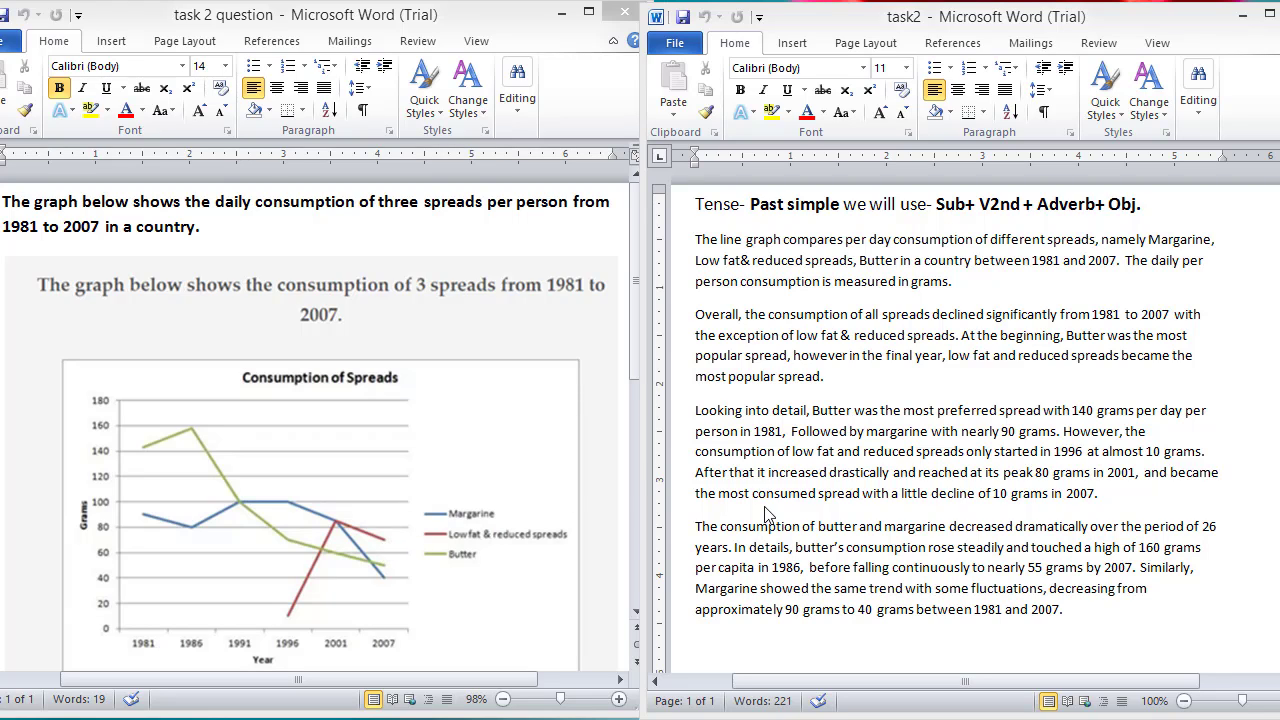
mouse_move(748, 548)
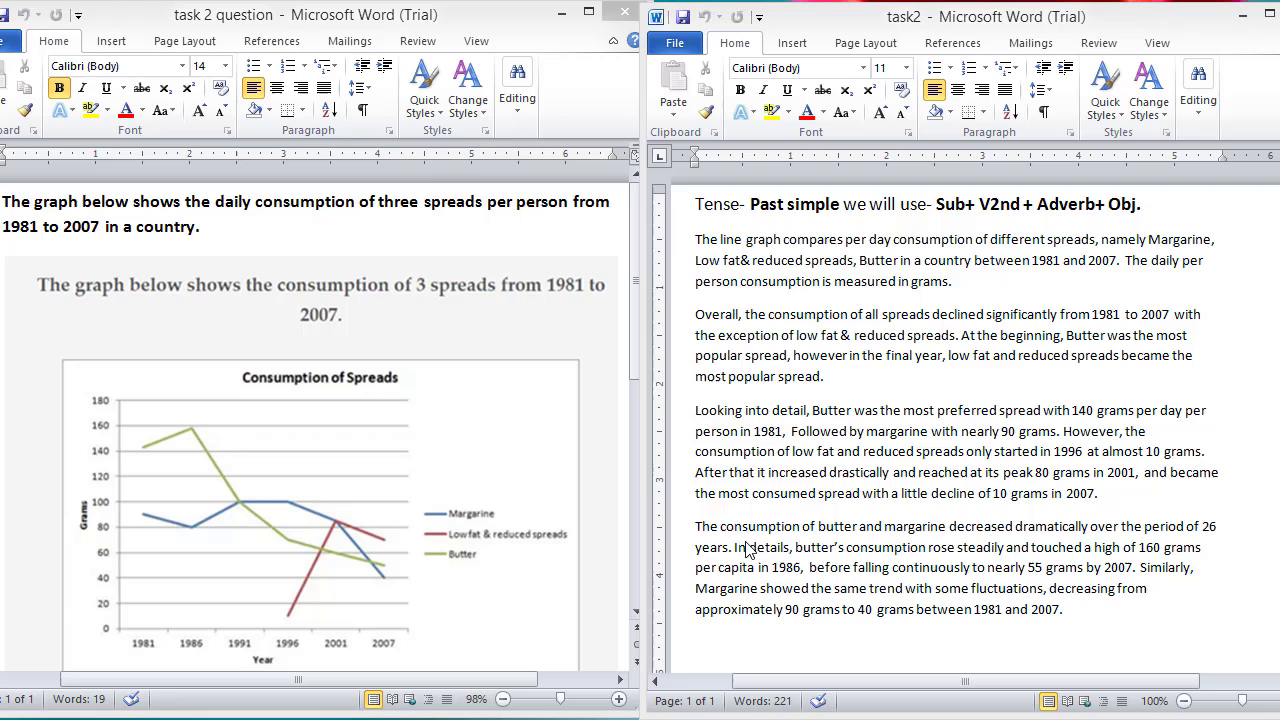
mouse_move(954, 552)
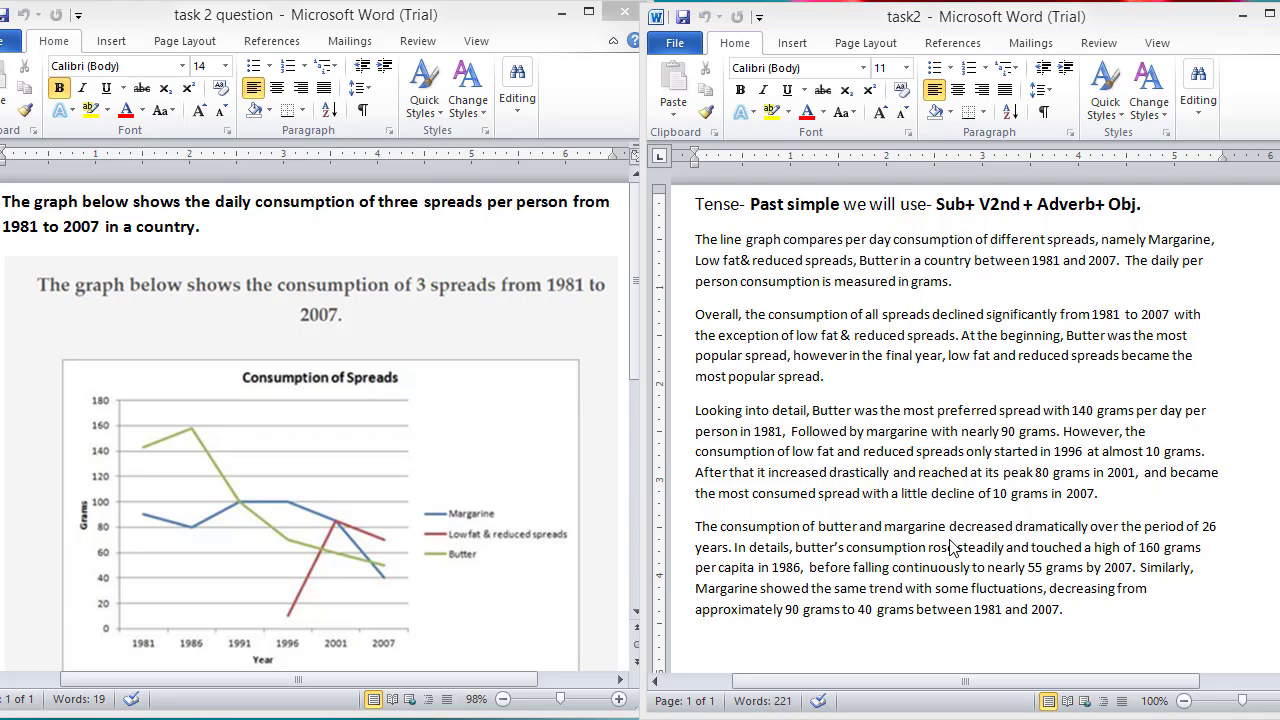
mouse_move(916, 516)
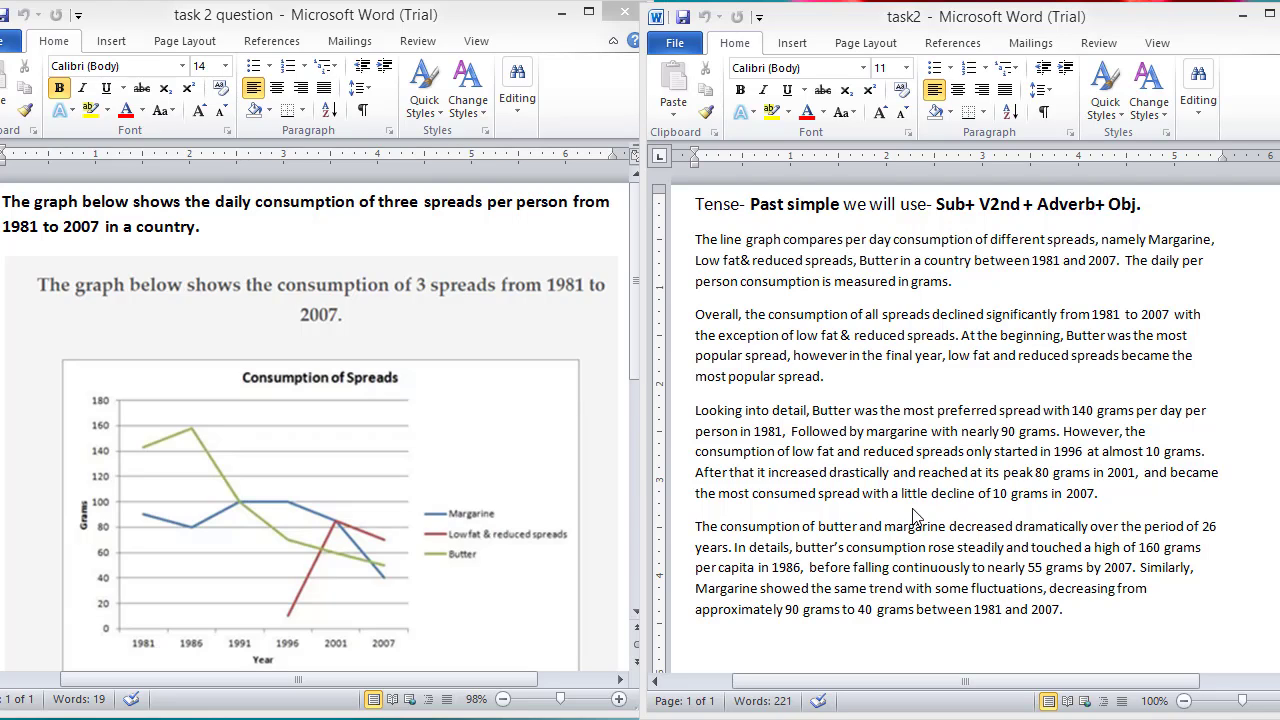
mouse_move(768, 514)
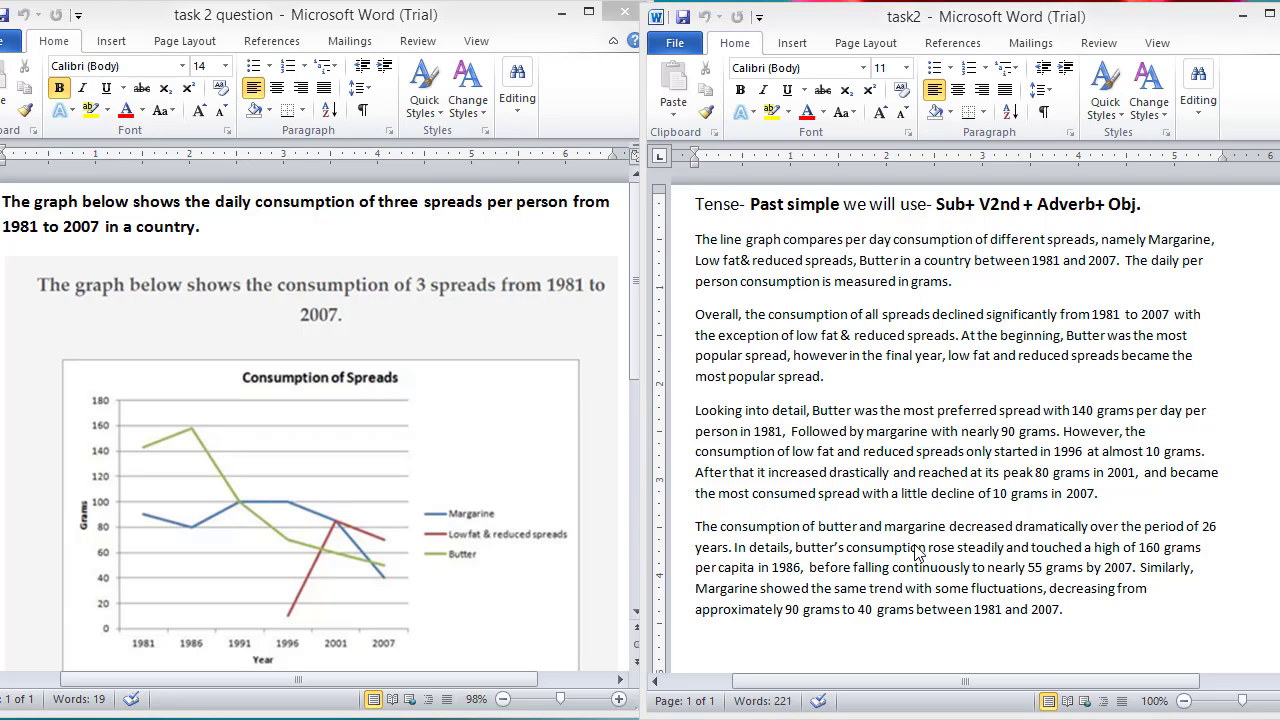
mouse_move(1012, 558)
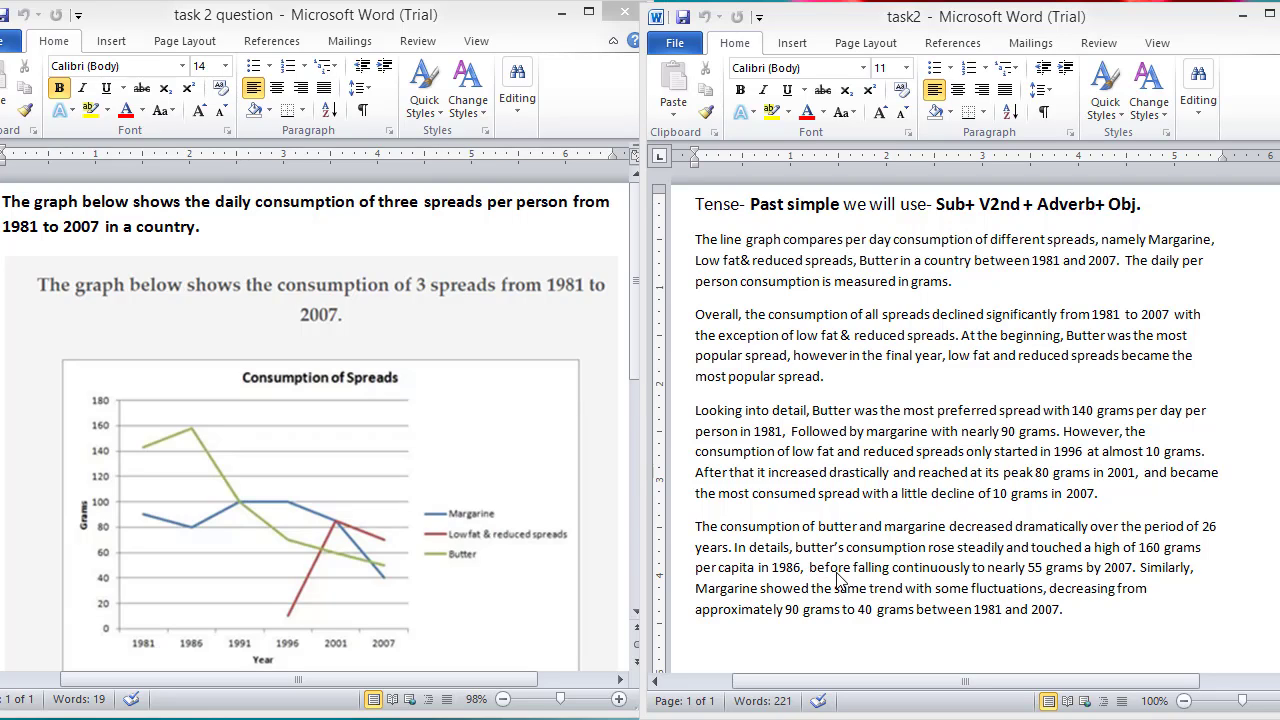
mouse_move(1030, 582)
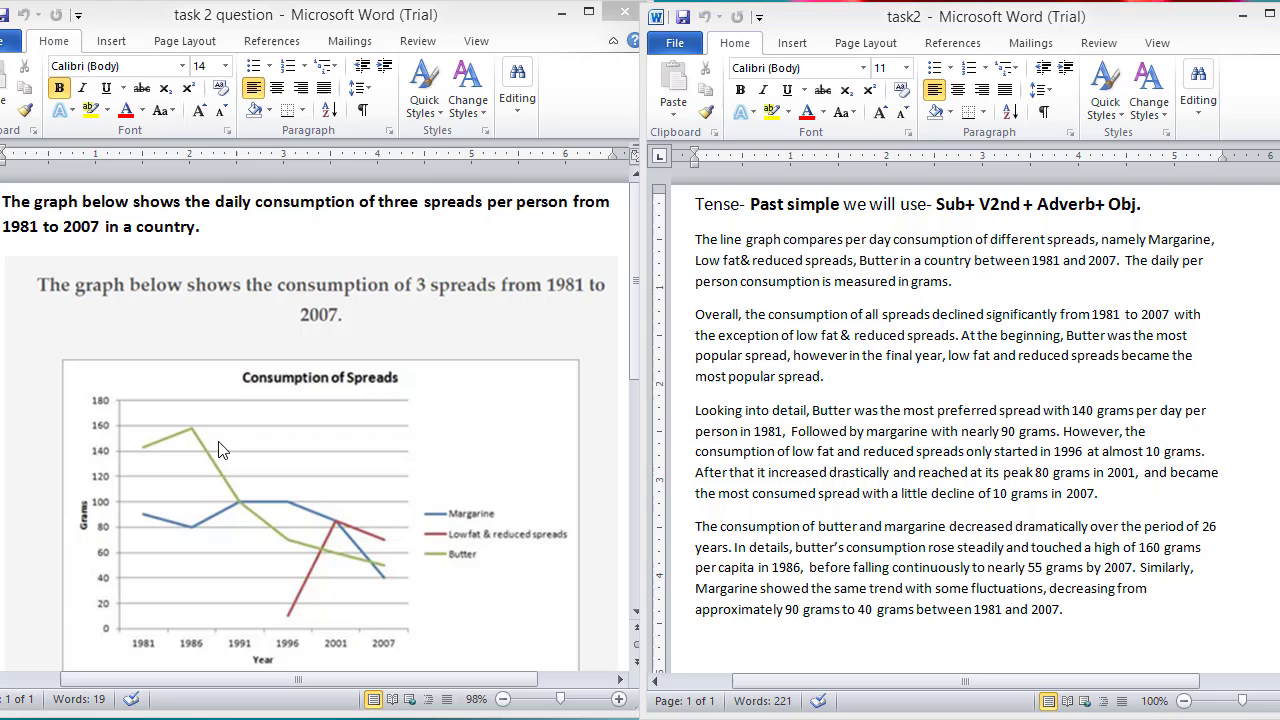
mouse_move(192, 444)
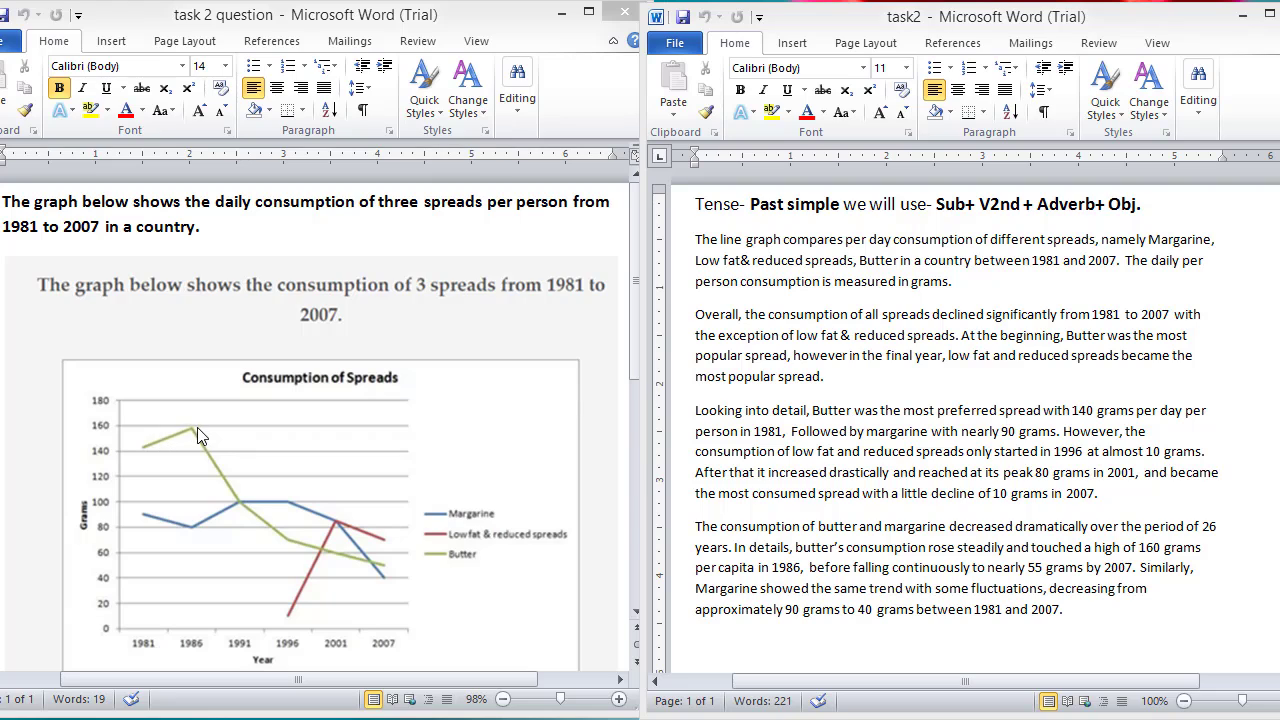
mouse_move(380, 646)
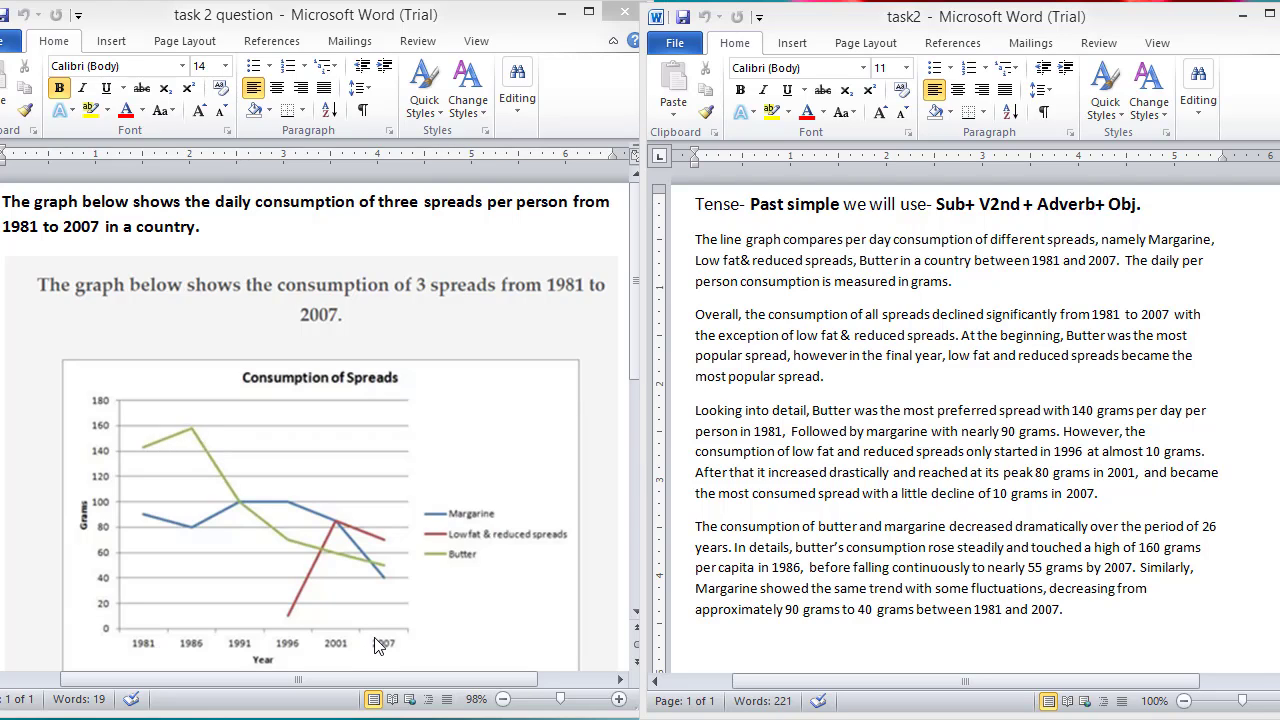
mouse_move(336, 600)
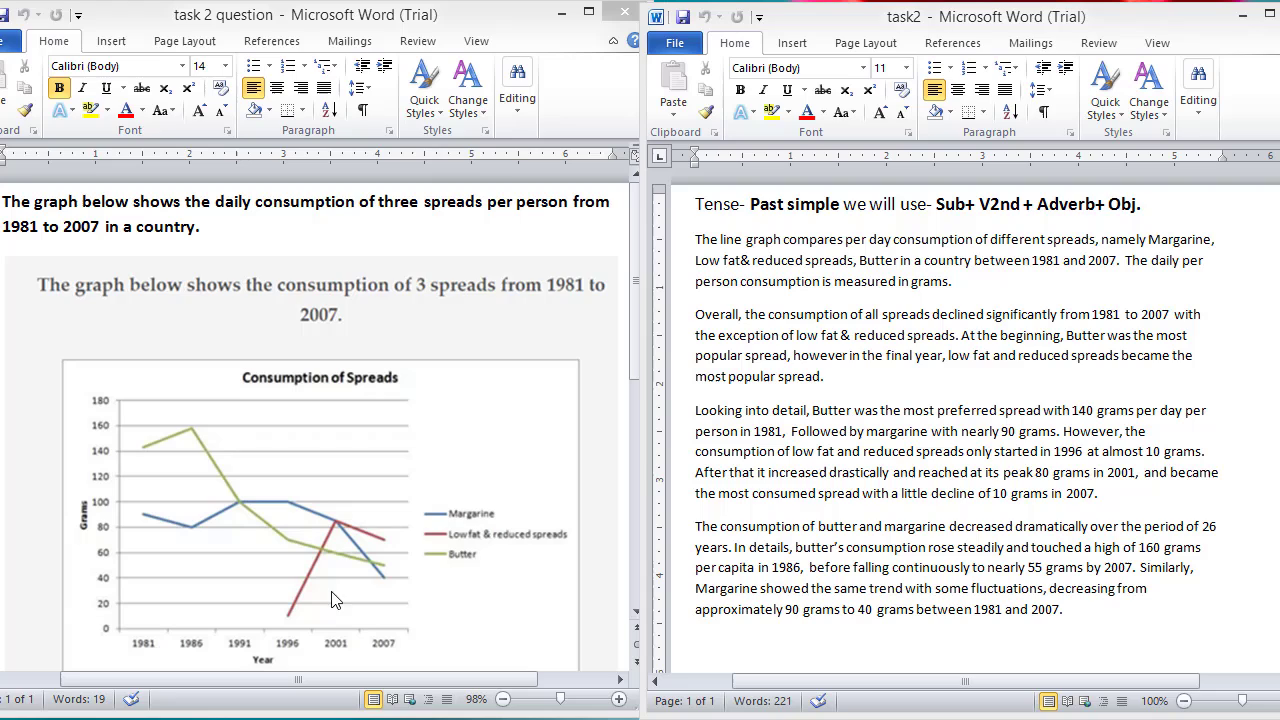
mouse_move(384, 576)
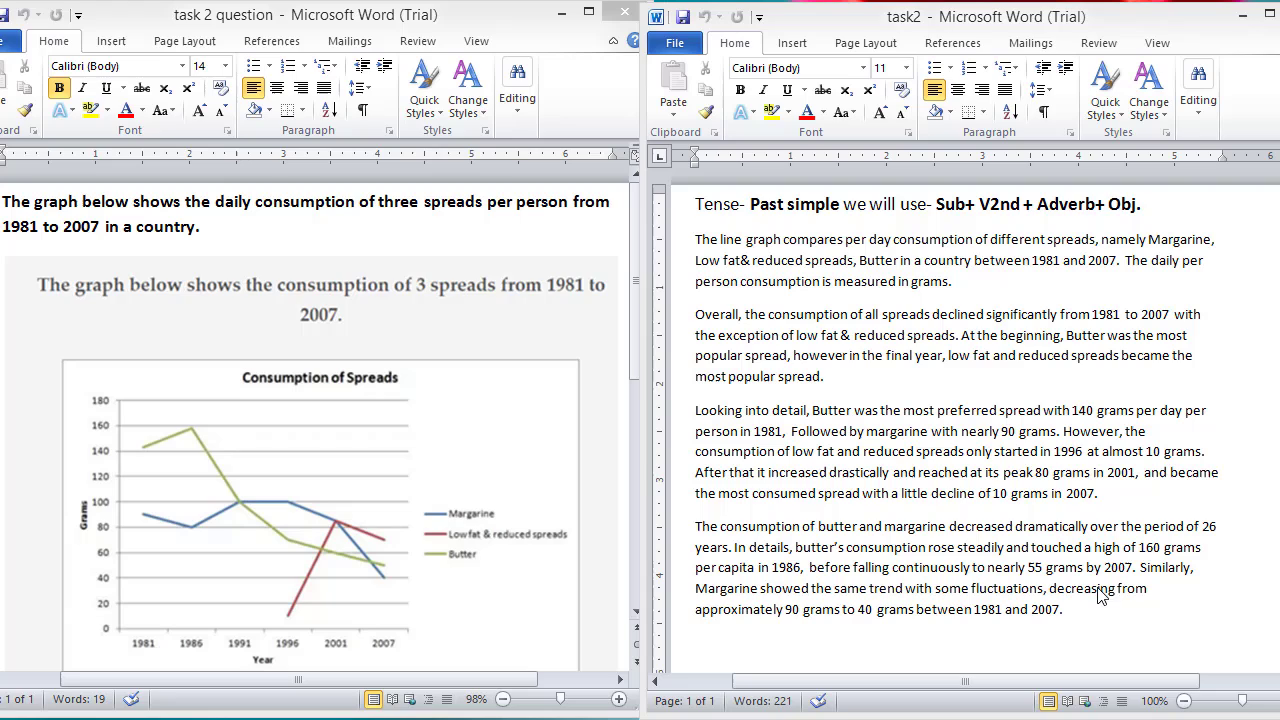
mouse_move(872, 636)
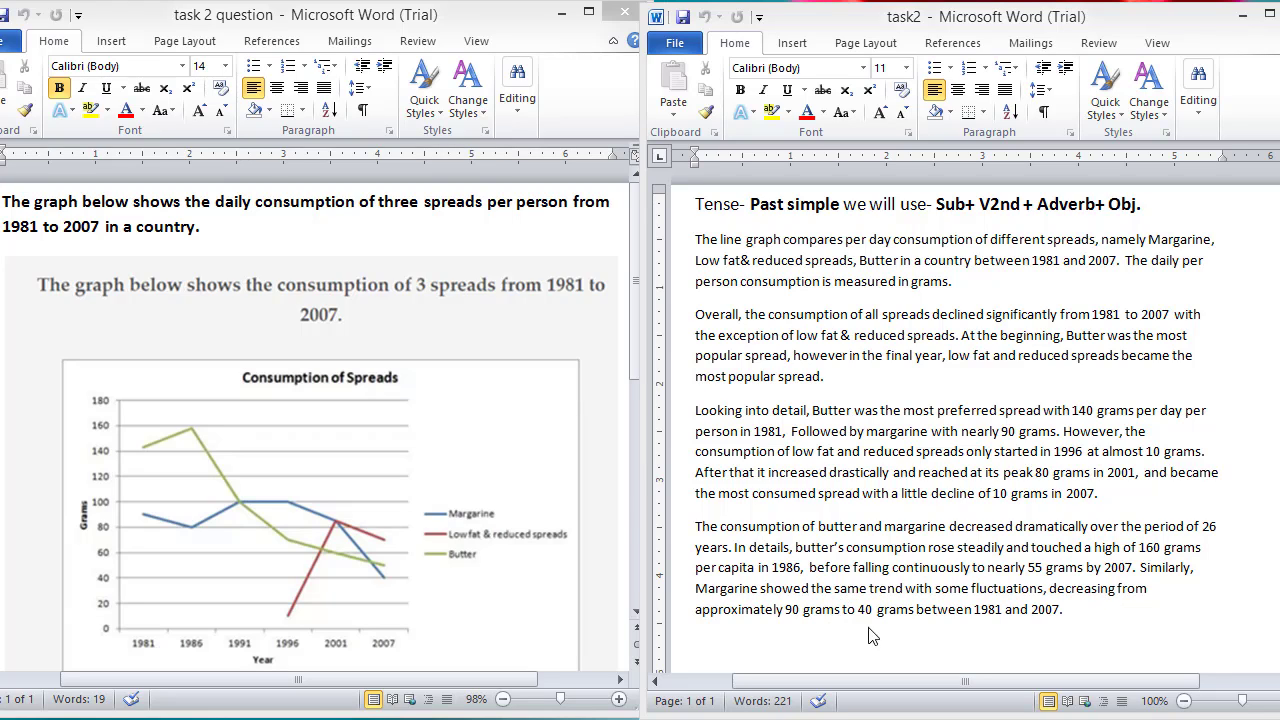
mouse_move(946, 640)
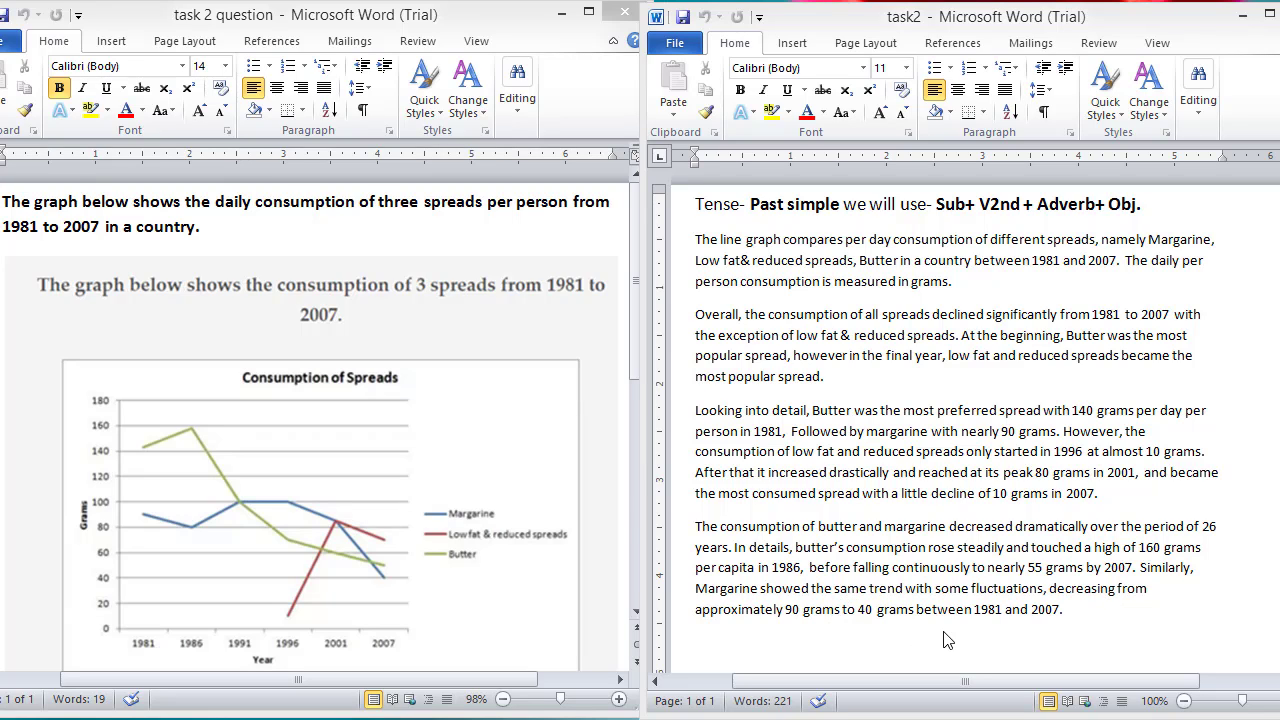
mouse_move(560, 588)
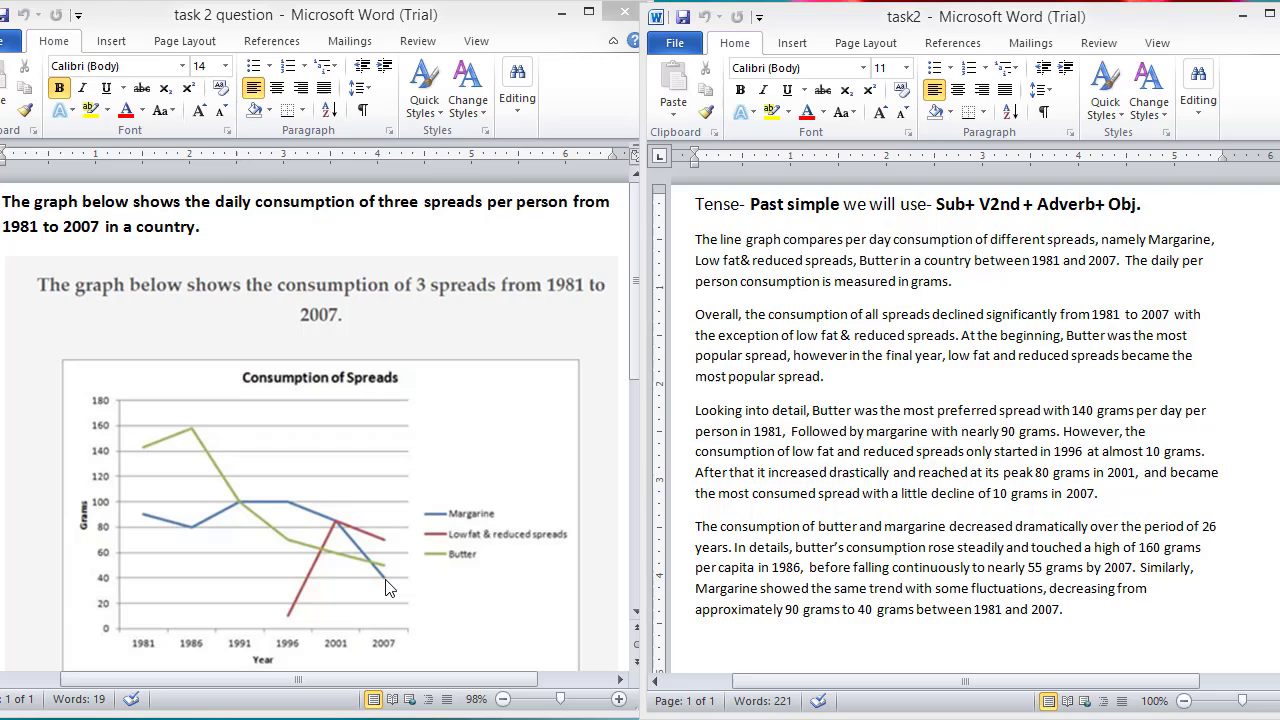
mouse_move(608, 468)
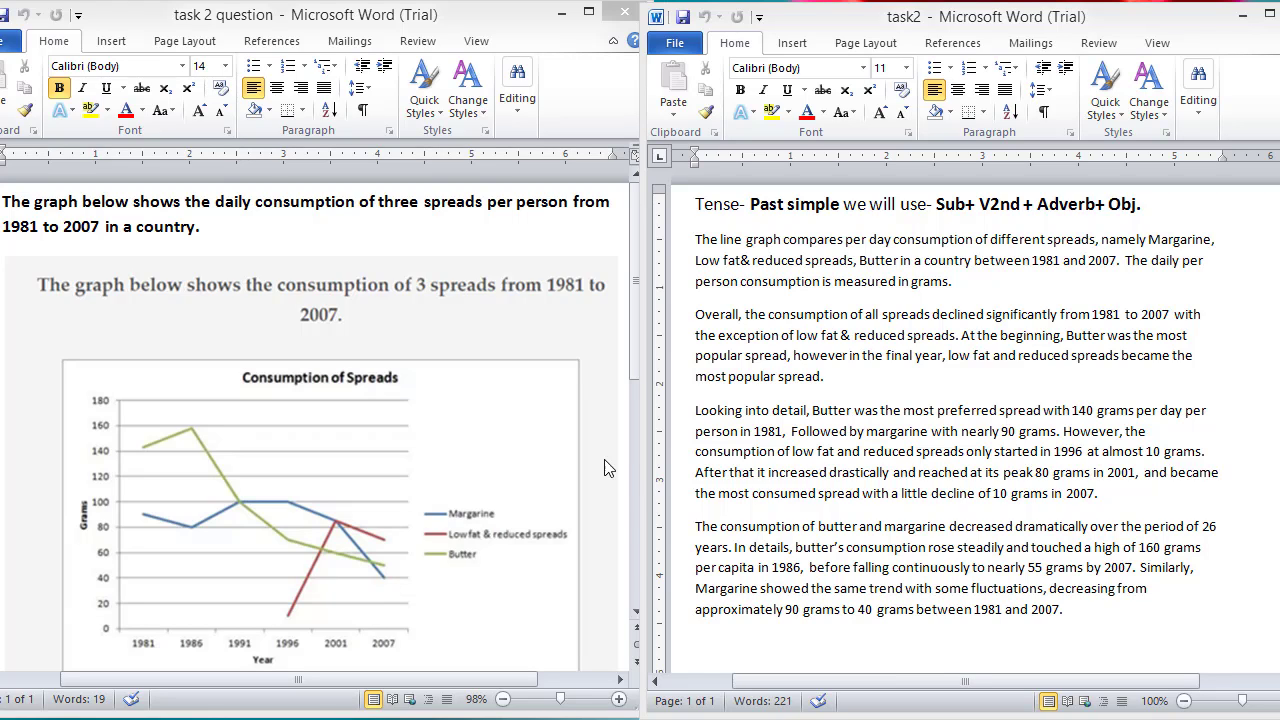
mouse_move(644, 454)
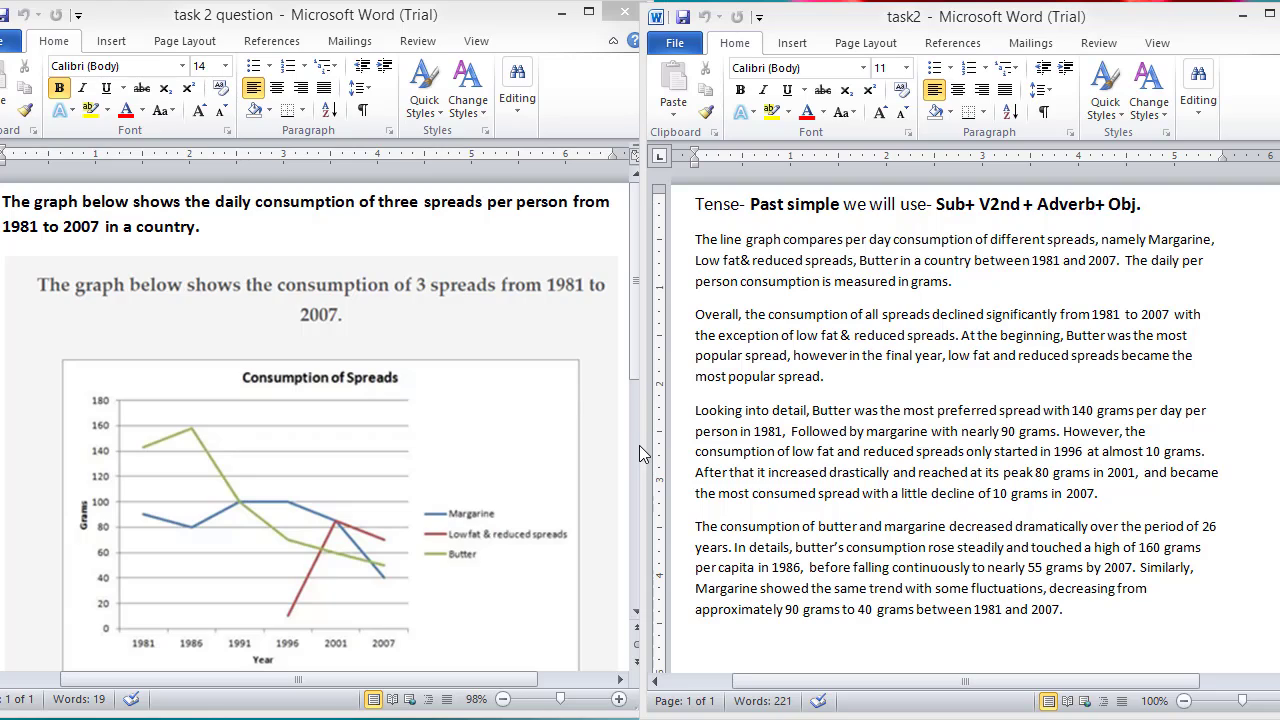
mouse_move(556, 424)
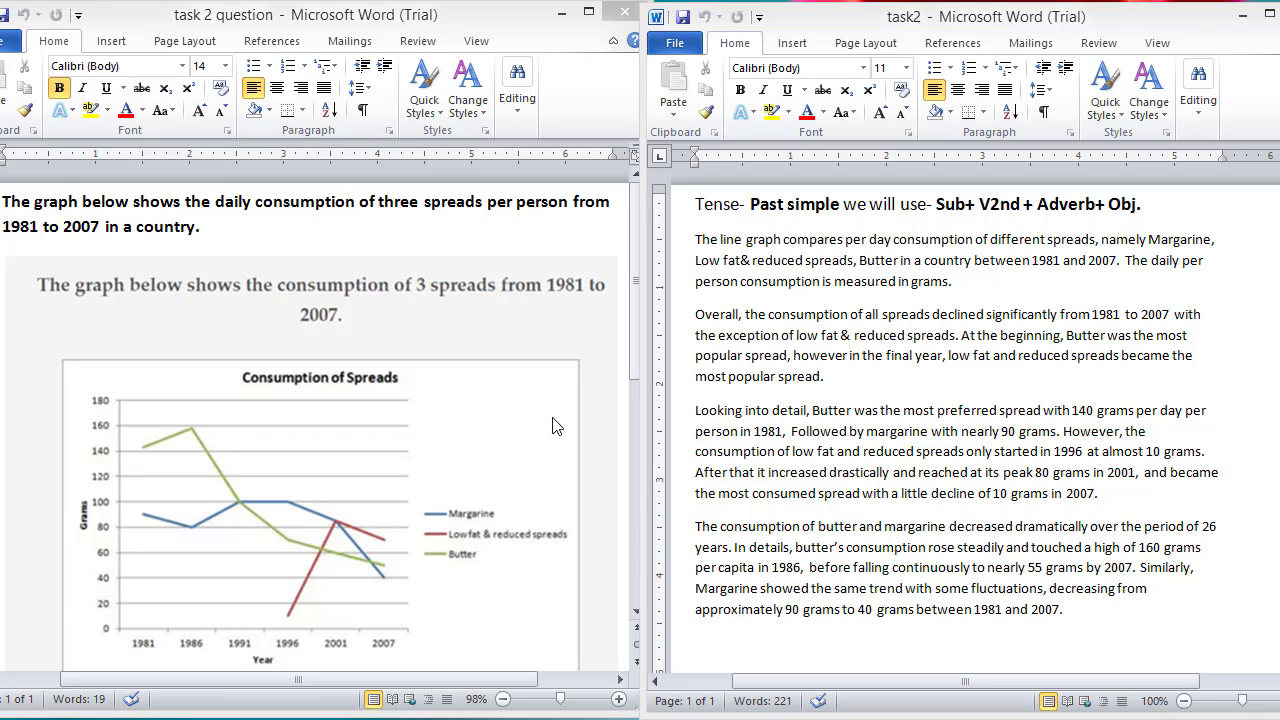
mouse_move(638, 430)
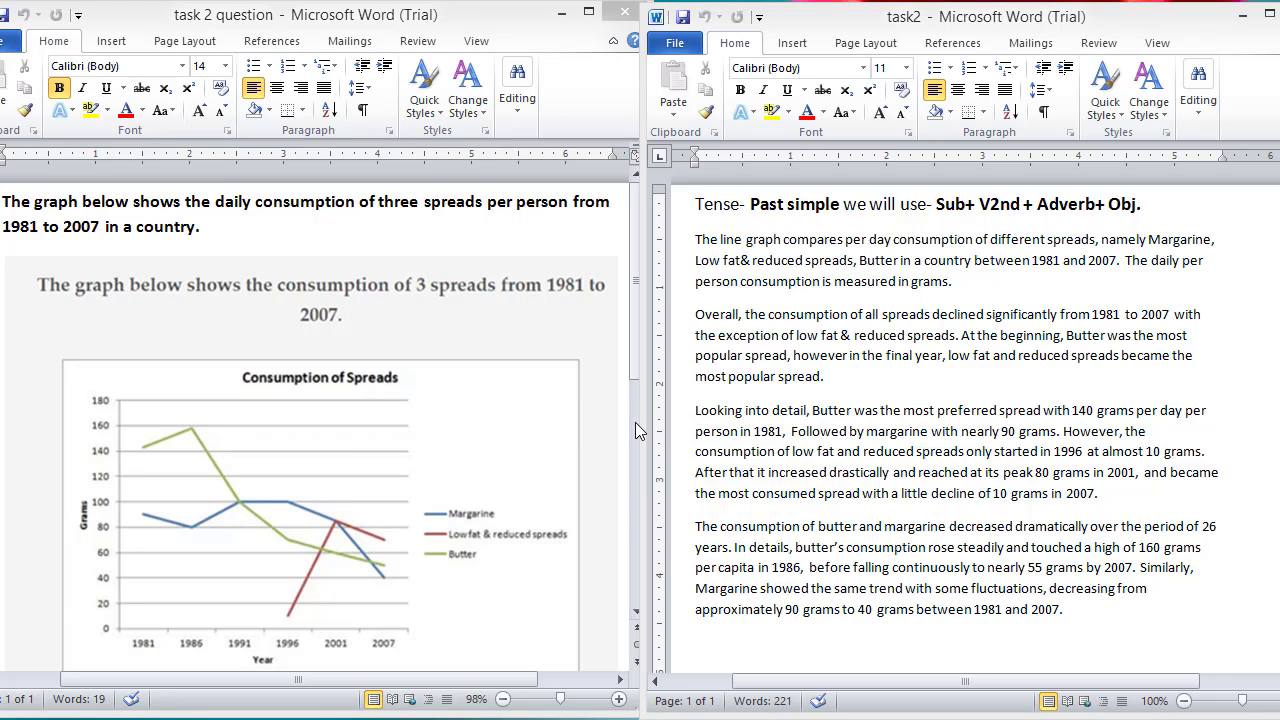
mouse_move(940, 432)
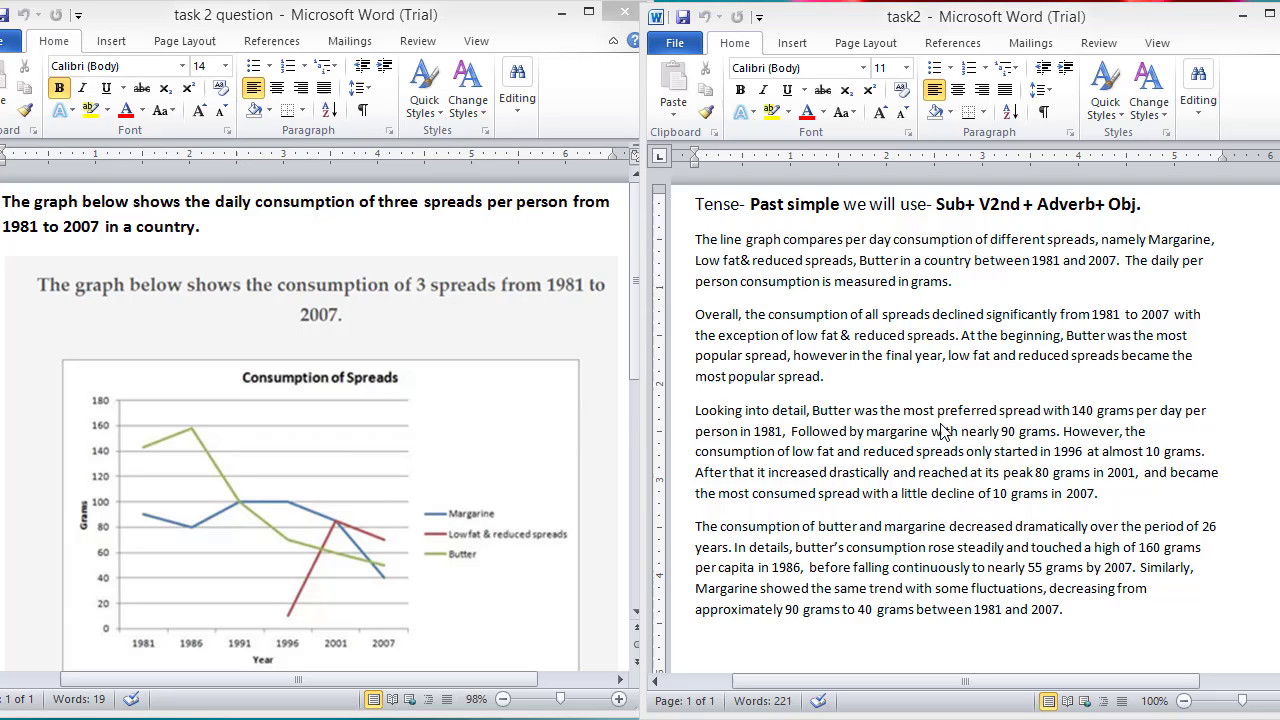